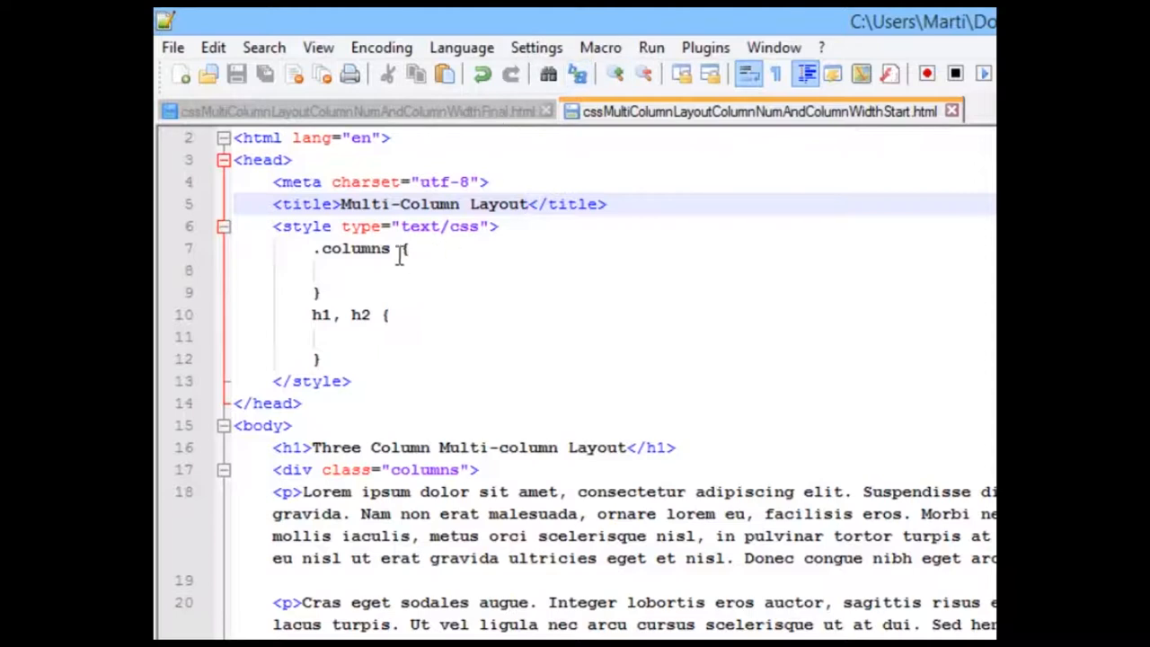
mouse_move(373, 248)
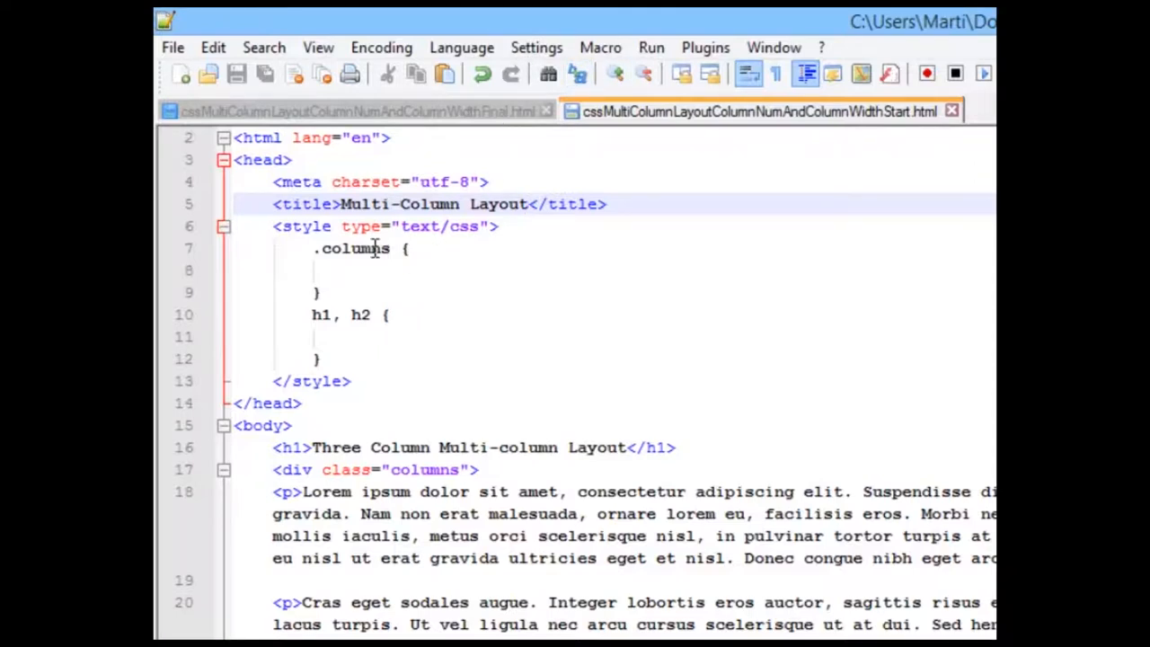
Add column-count: 3; inside the .columns rule.
left_click(313, 314)
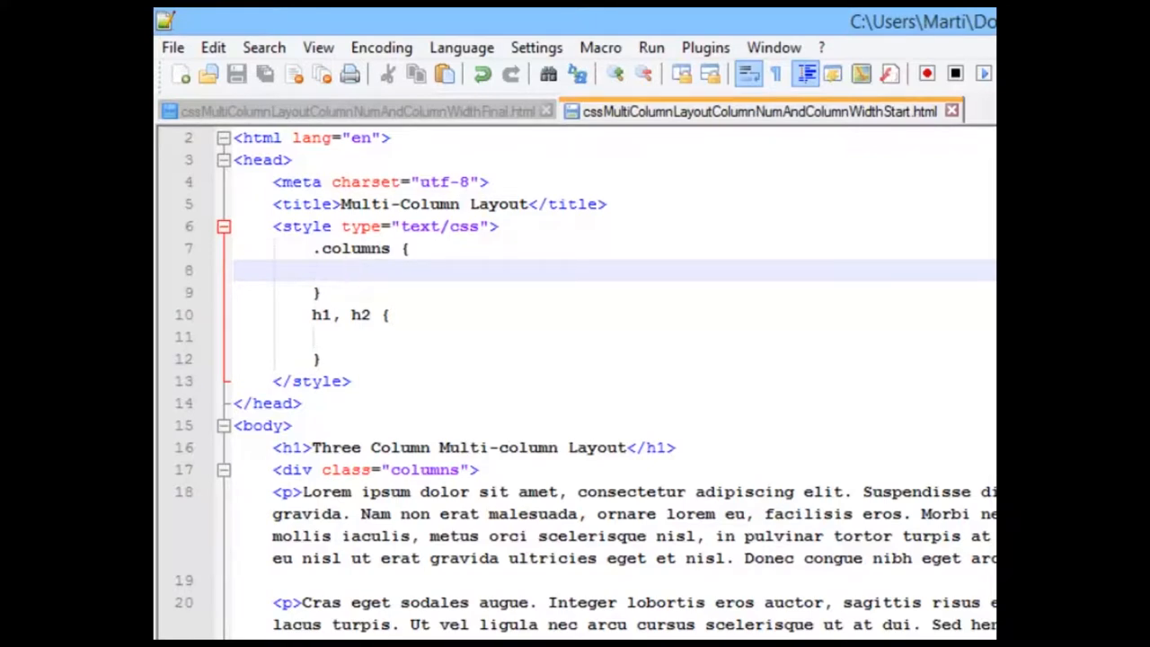
type("column")
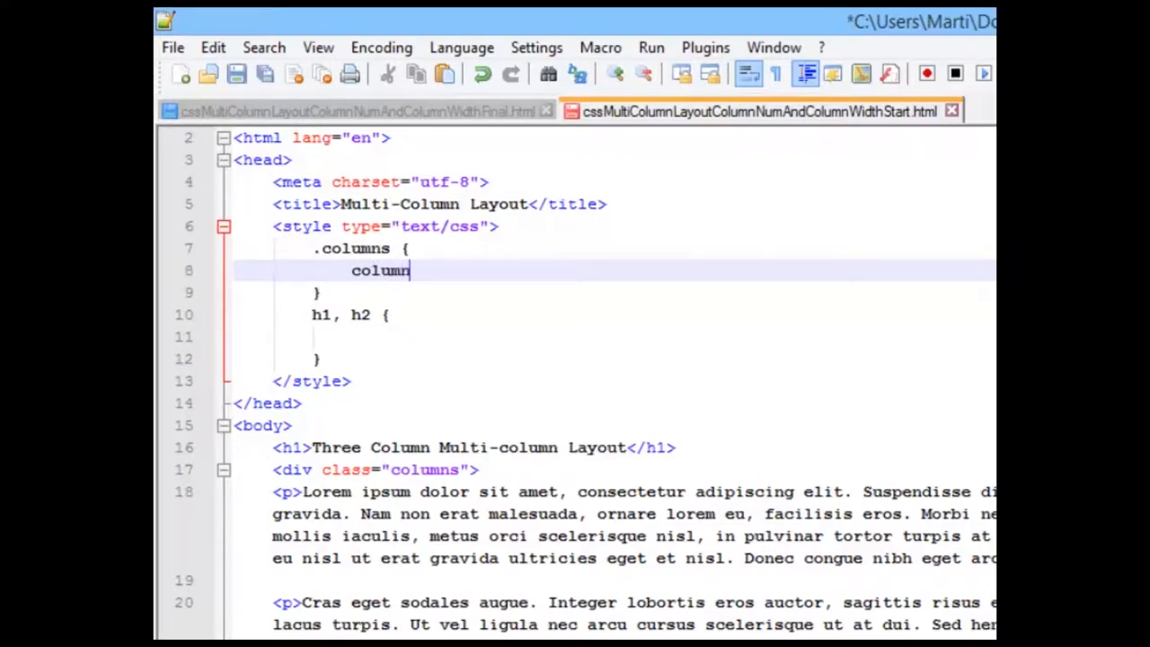
type("-count")
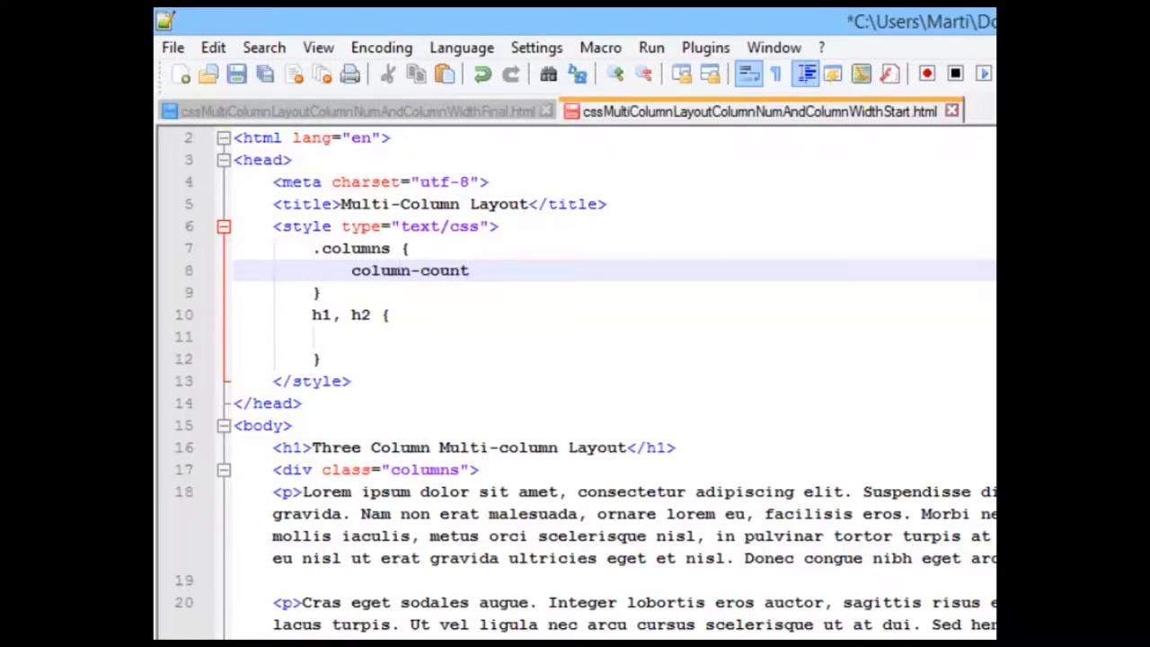
type(": 3;")
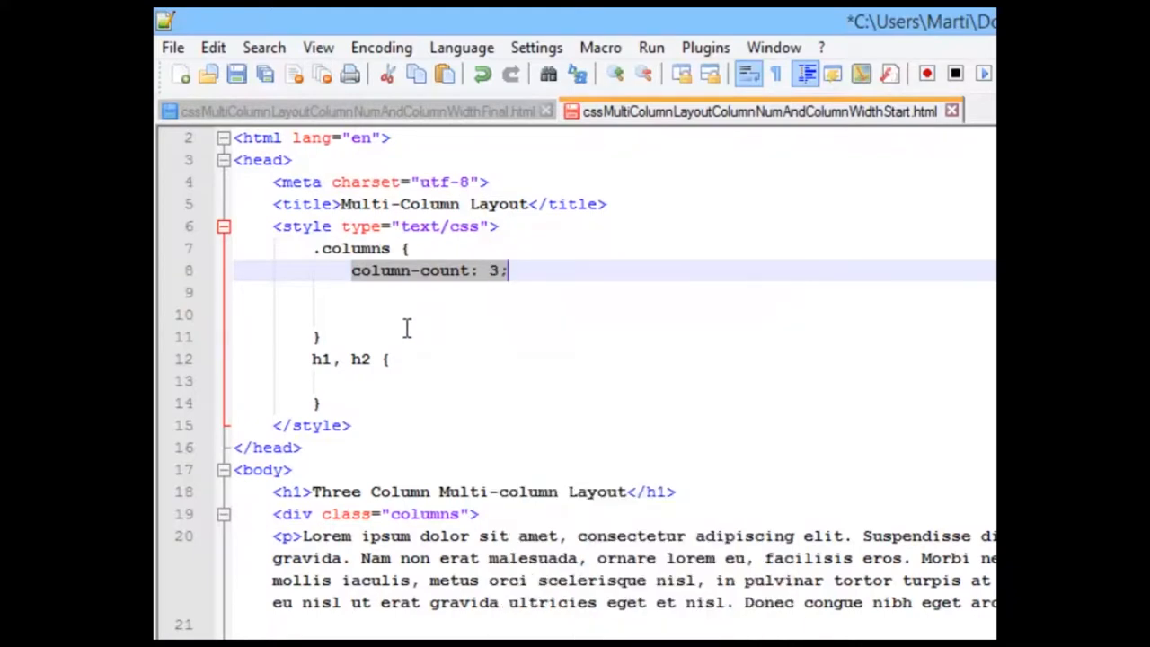
Add -webkit- and -moz-column-count: 3; copies with /* Chrome, Safari */ and Firefox comments.
left_click(449, 313)
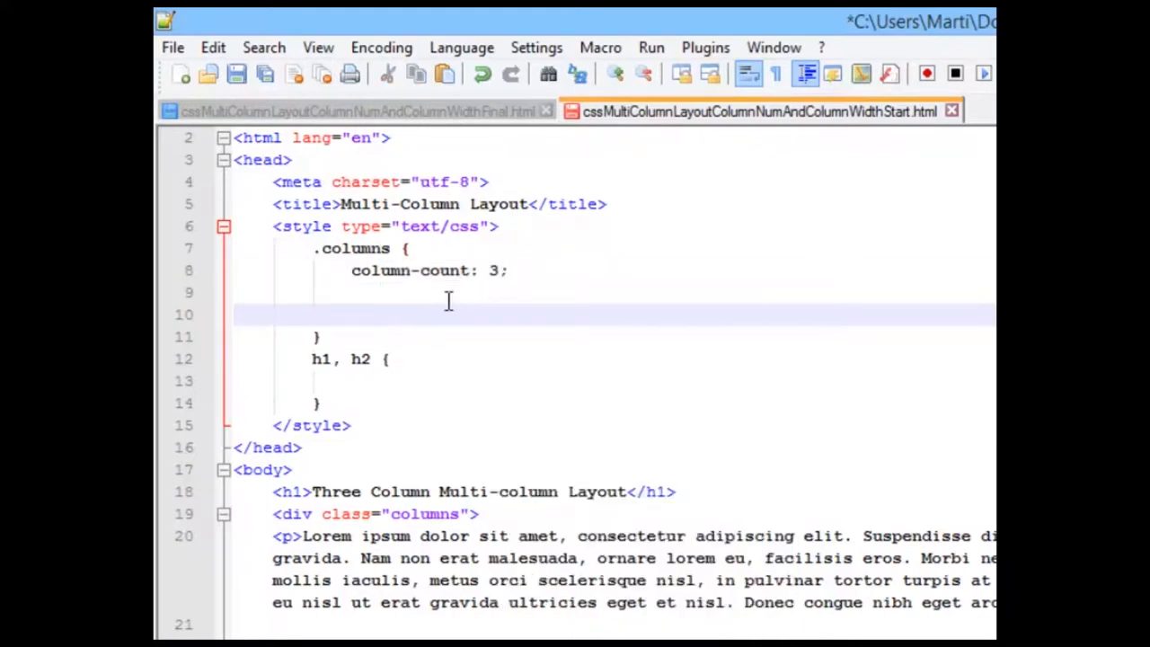
type("column-count: 3;")
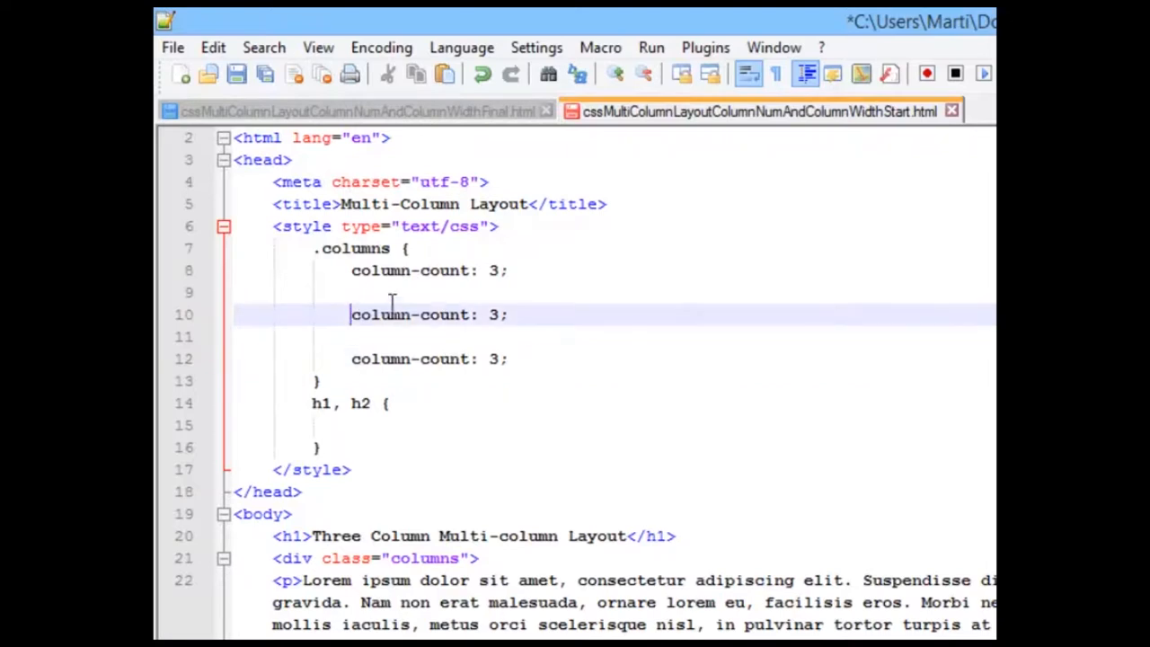
mouse_move(952, 295)
type("-webi")
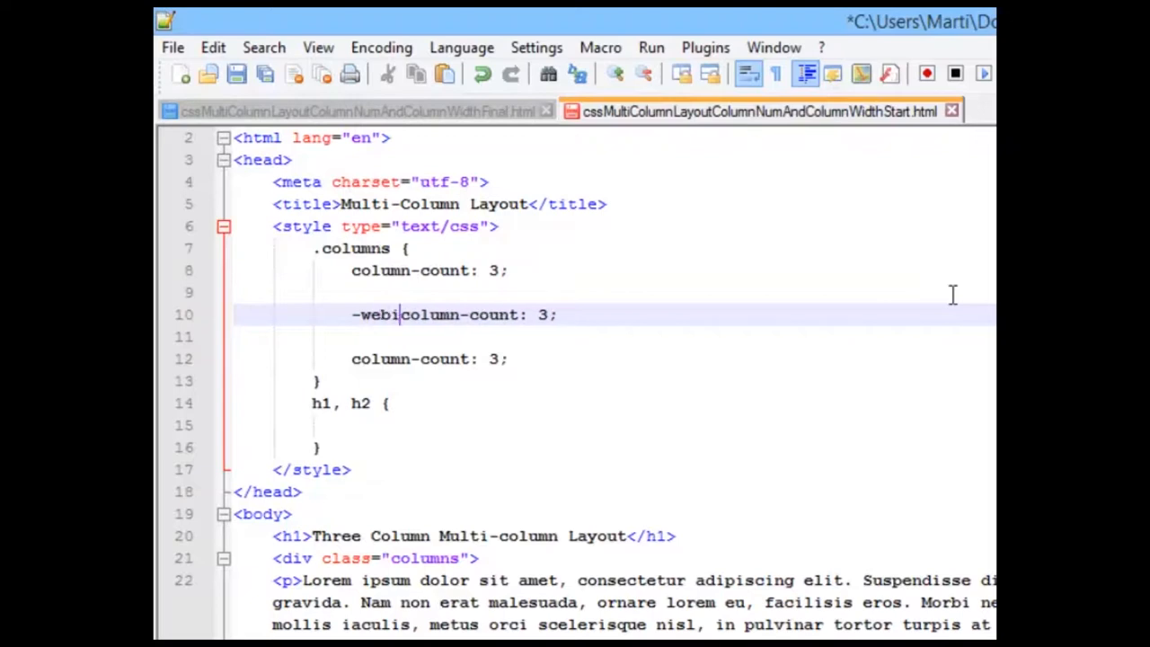
type("t-")
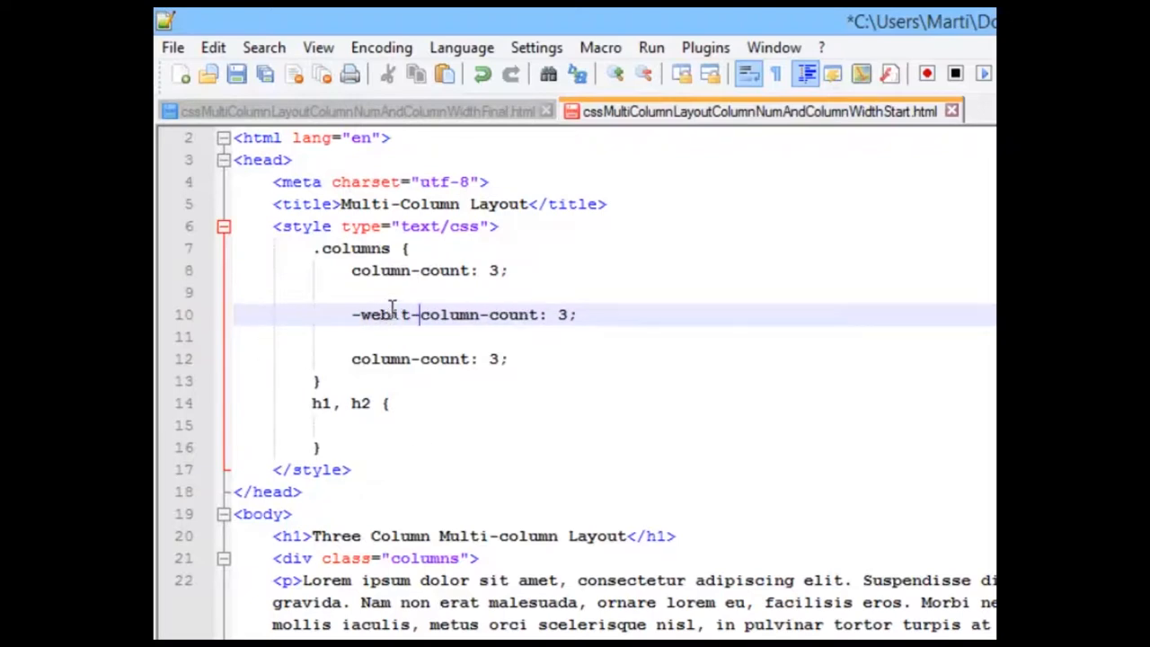
type("k")
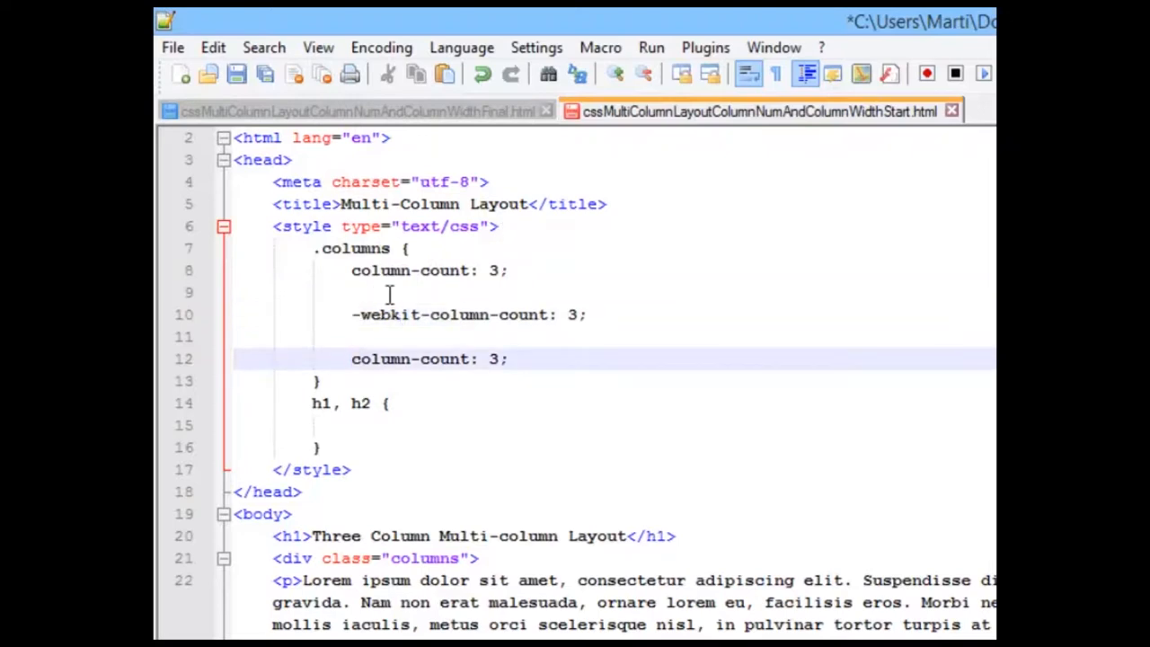
type("-moz-")
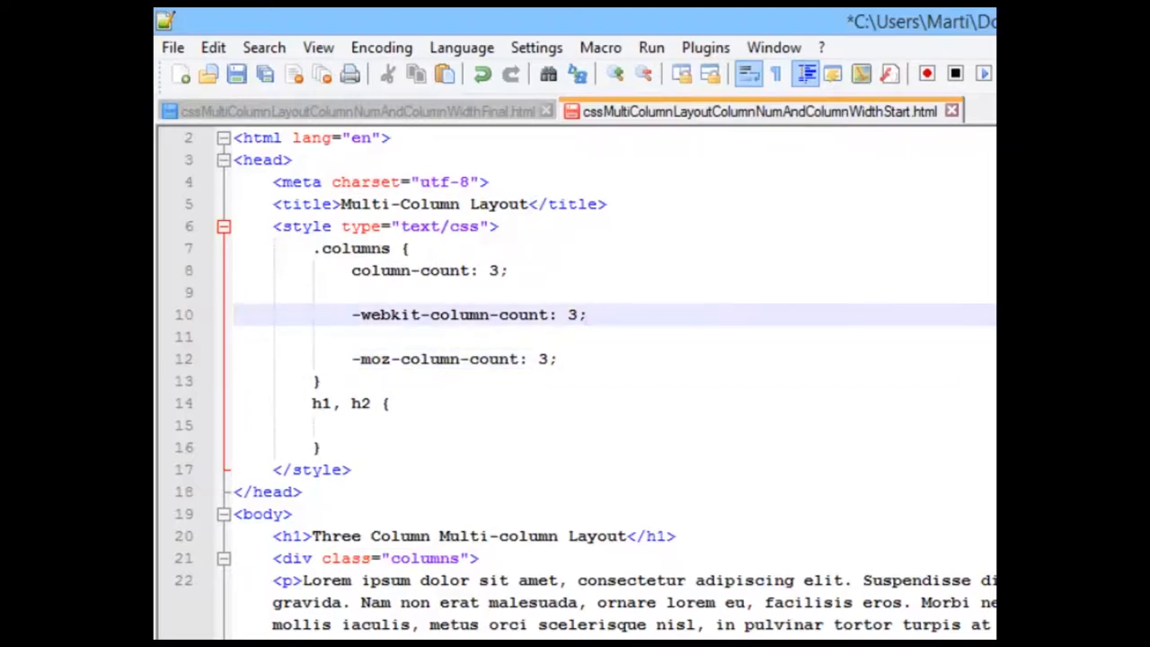
type("/* Chgro")
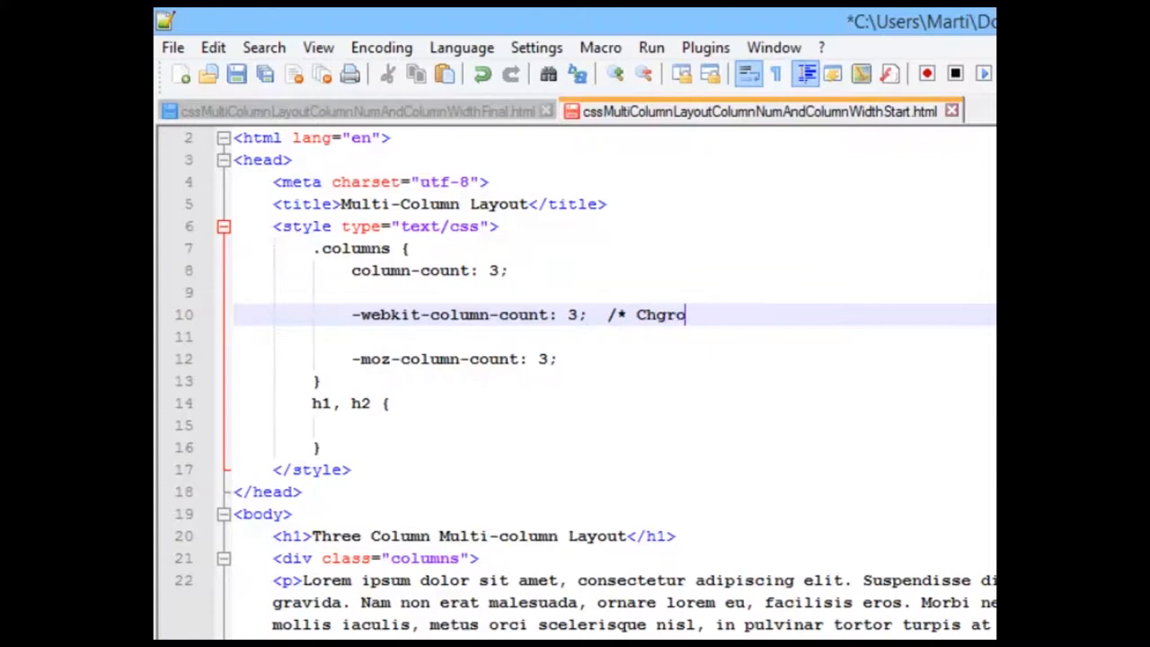
type("me, Safari, Oper")
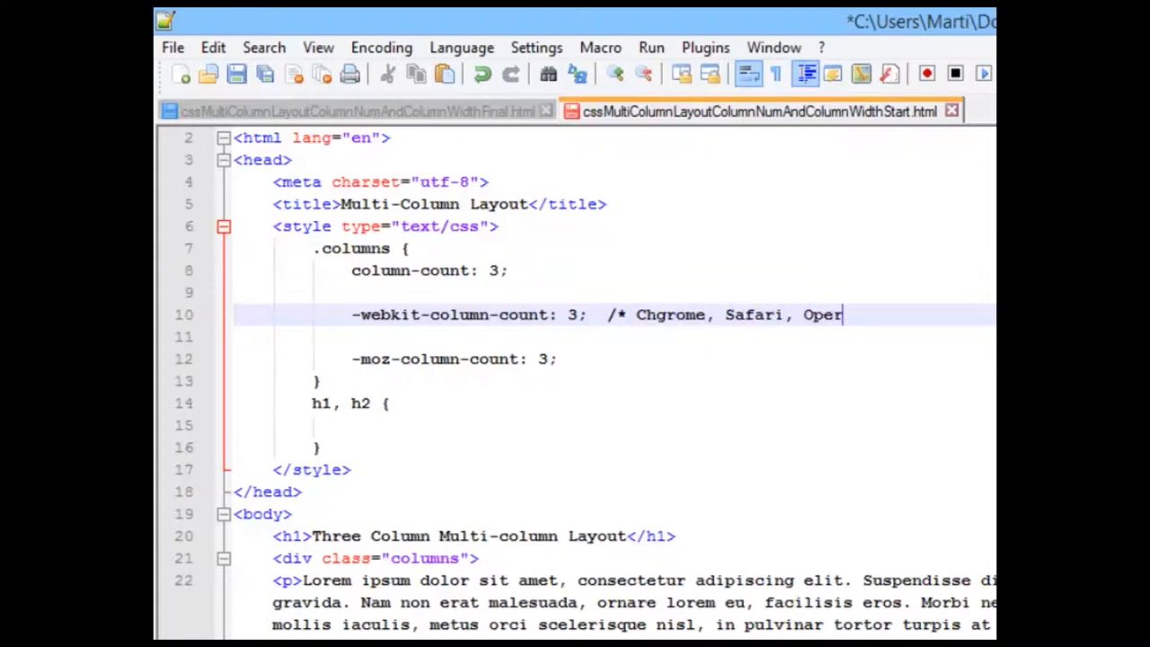
type("a */")
left_click(615, 360)
type("  /* Firefox */")
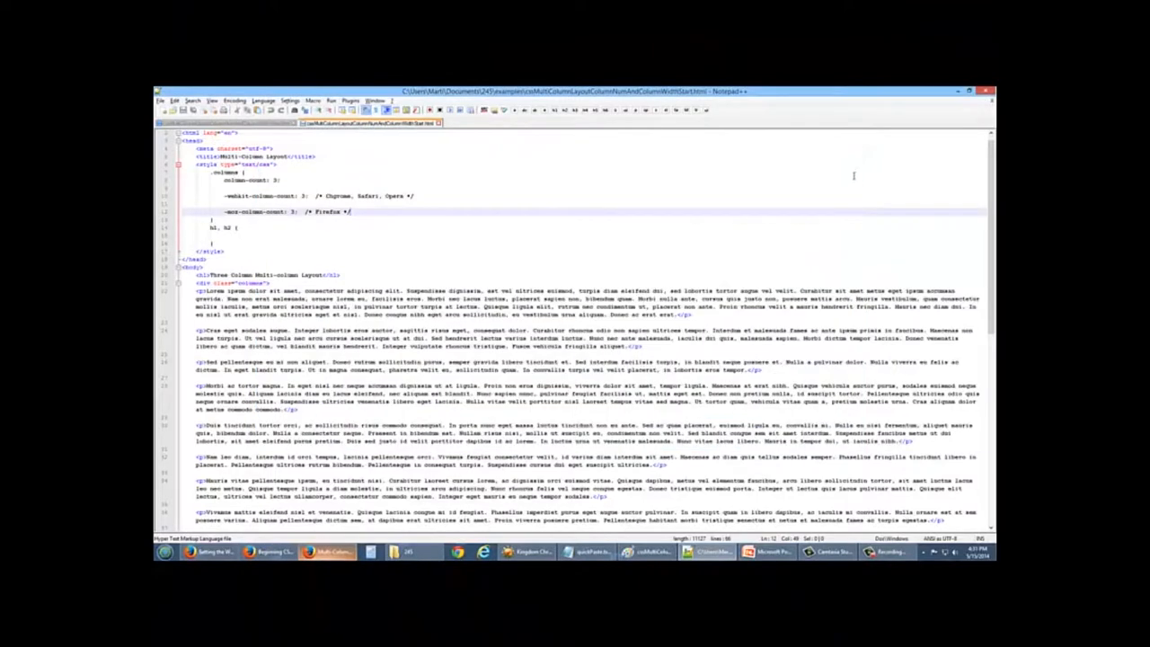
Launch the page in Firefox via Run and look over the three-column layout.
left_click(349, 101)
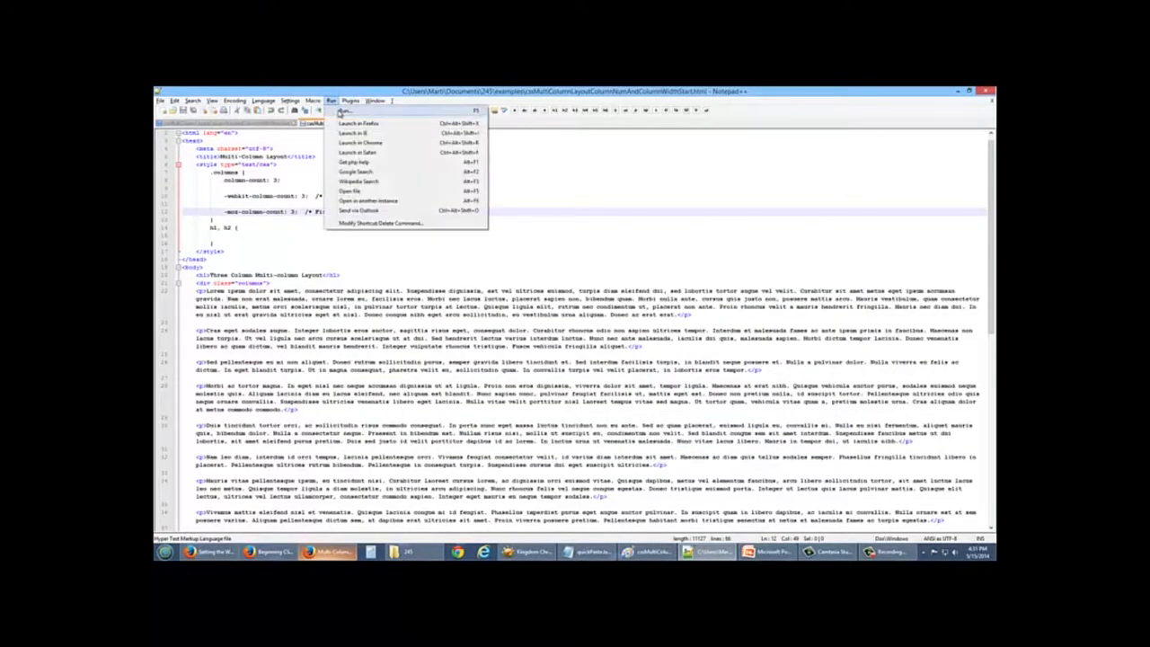
left_click(359, 124)
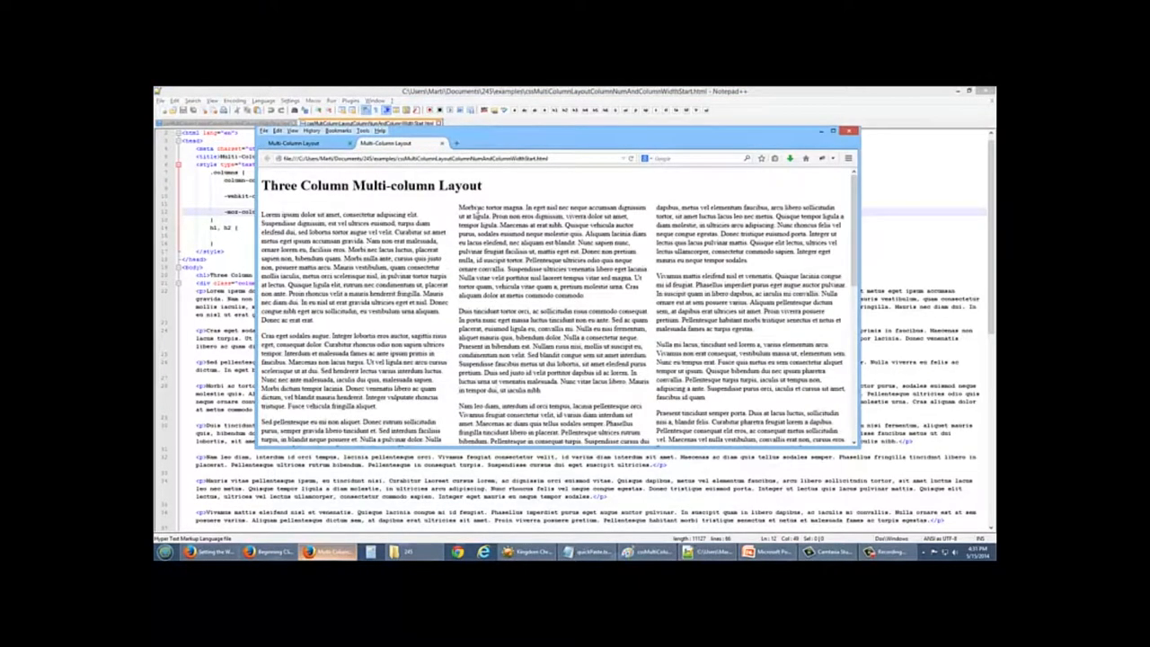
scroll("down", 3)
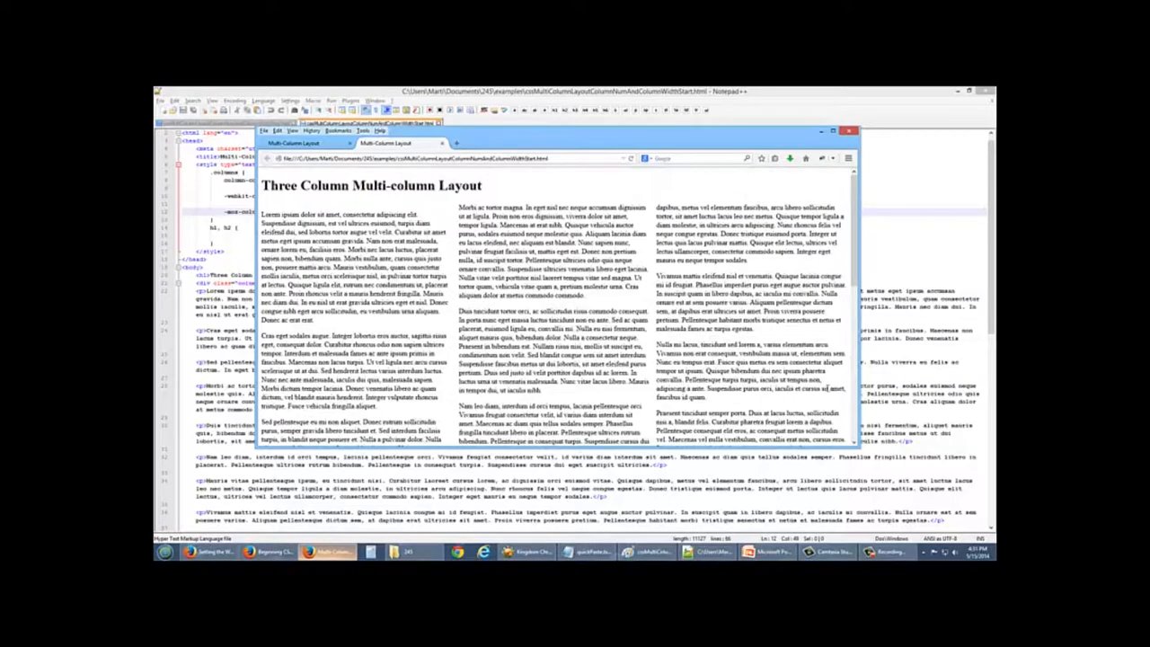
mouse_move(751, 183)
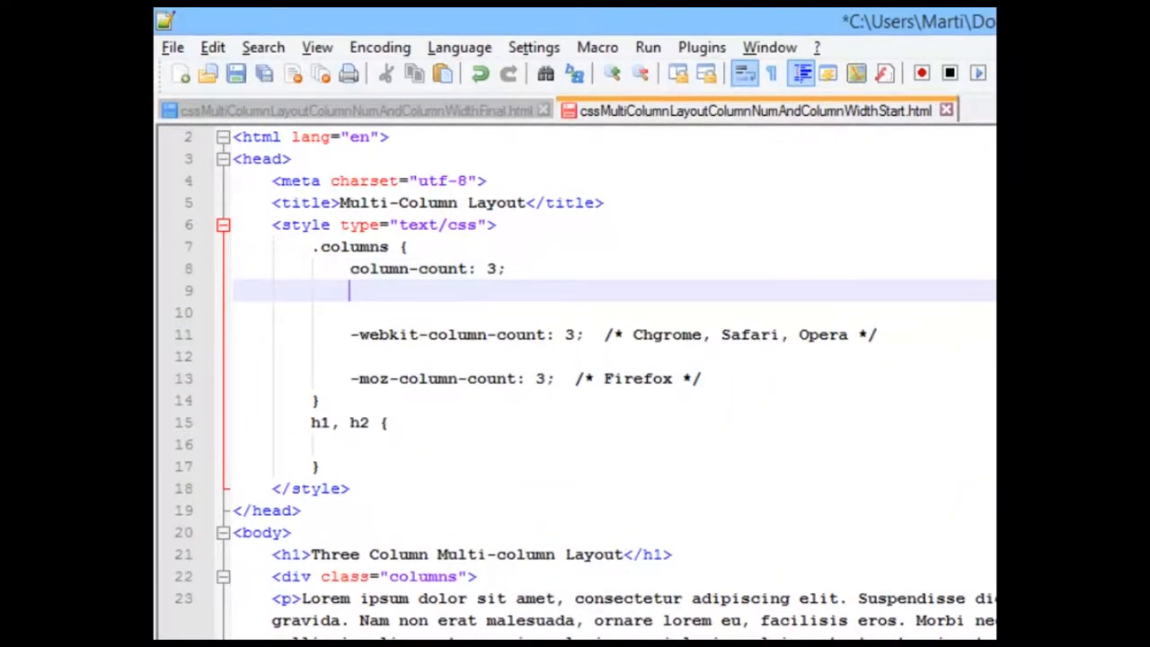
Add column-gap: 75px; to .columns and repeat it in the webkit and Firefox blocks.
type("column")
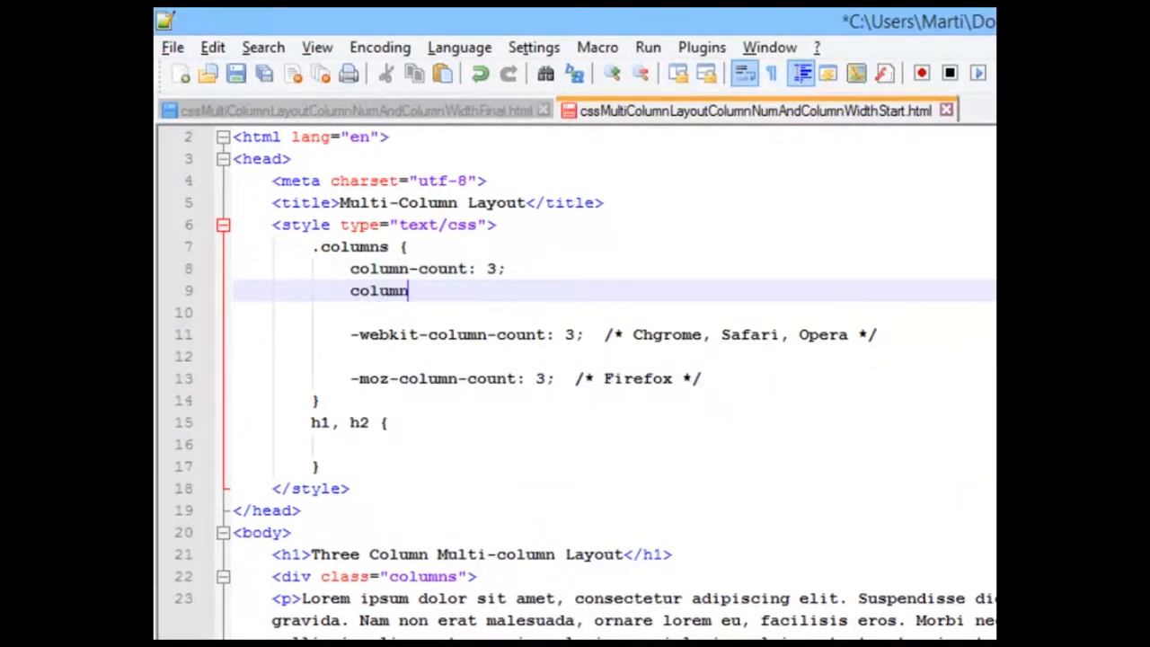
type("-gap: 75")
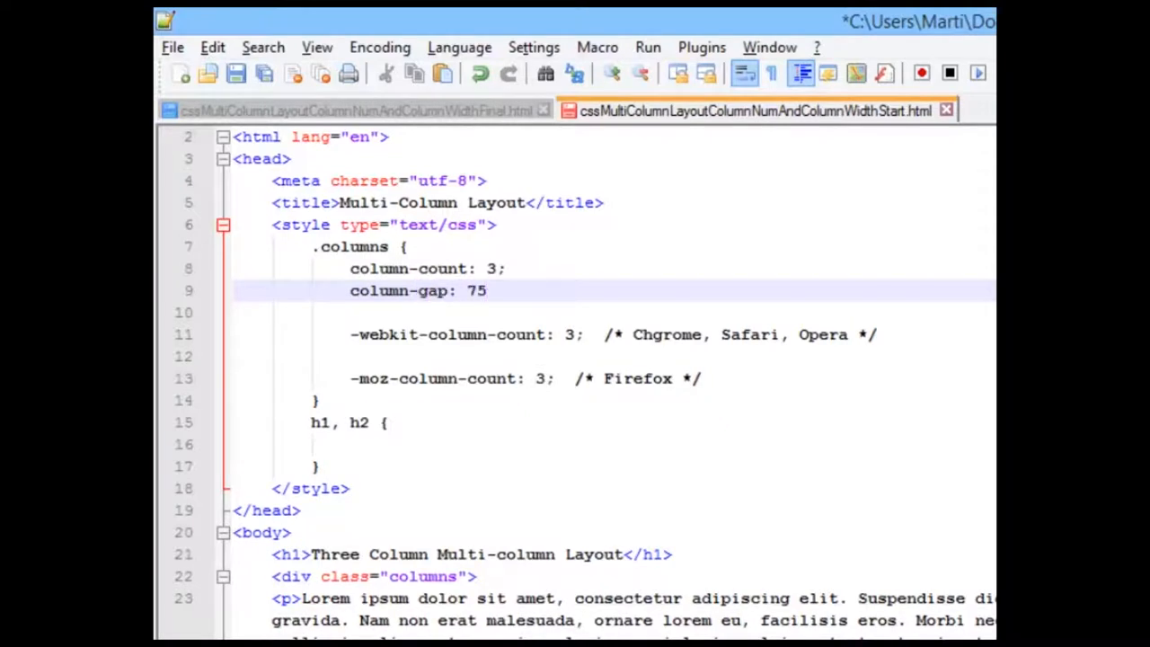
type("px;")
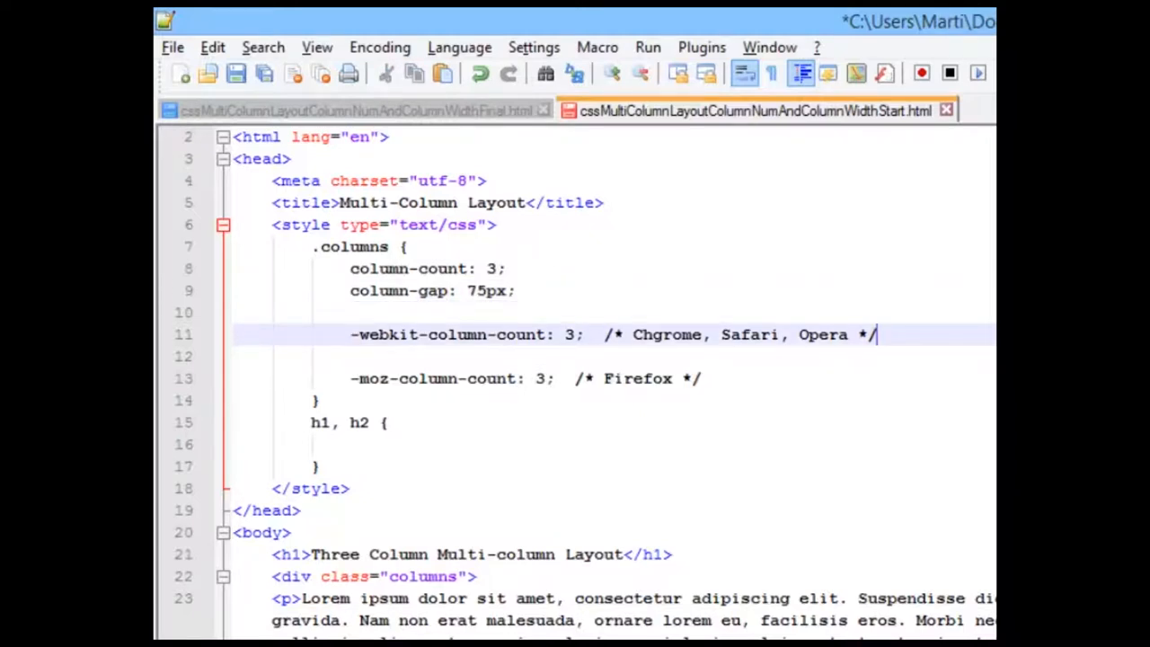
type("column-gap: 75px;")
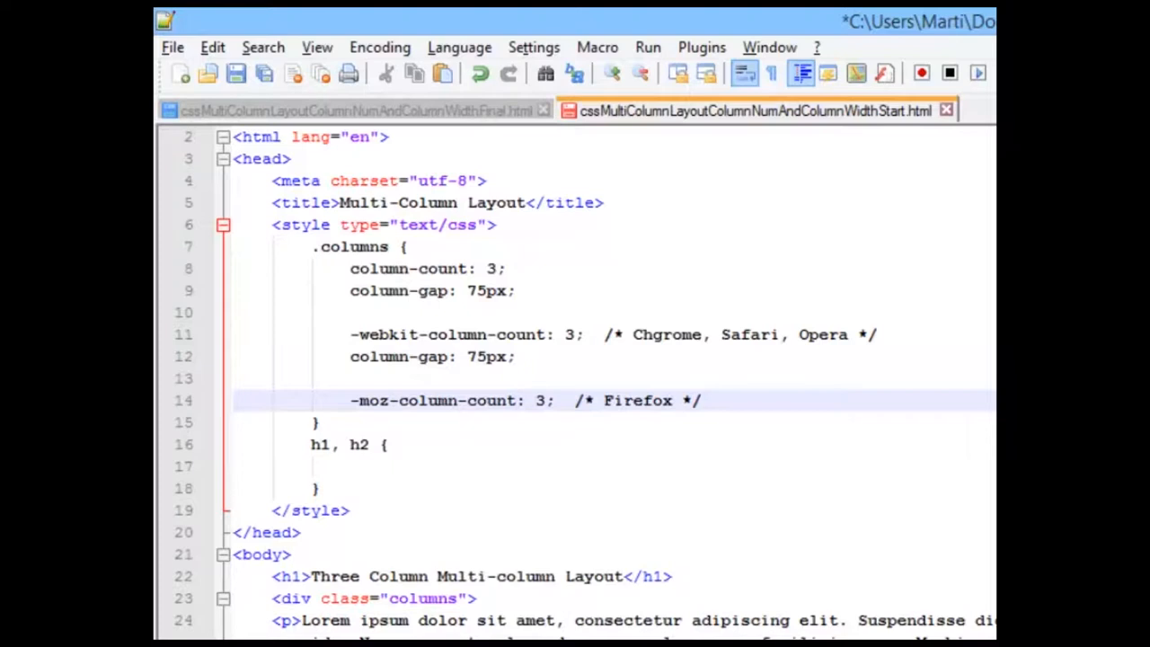
type("column-gap: 75px;")
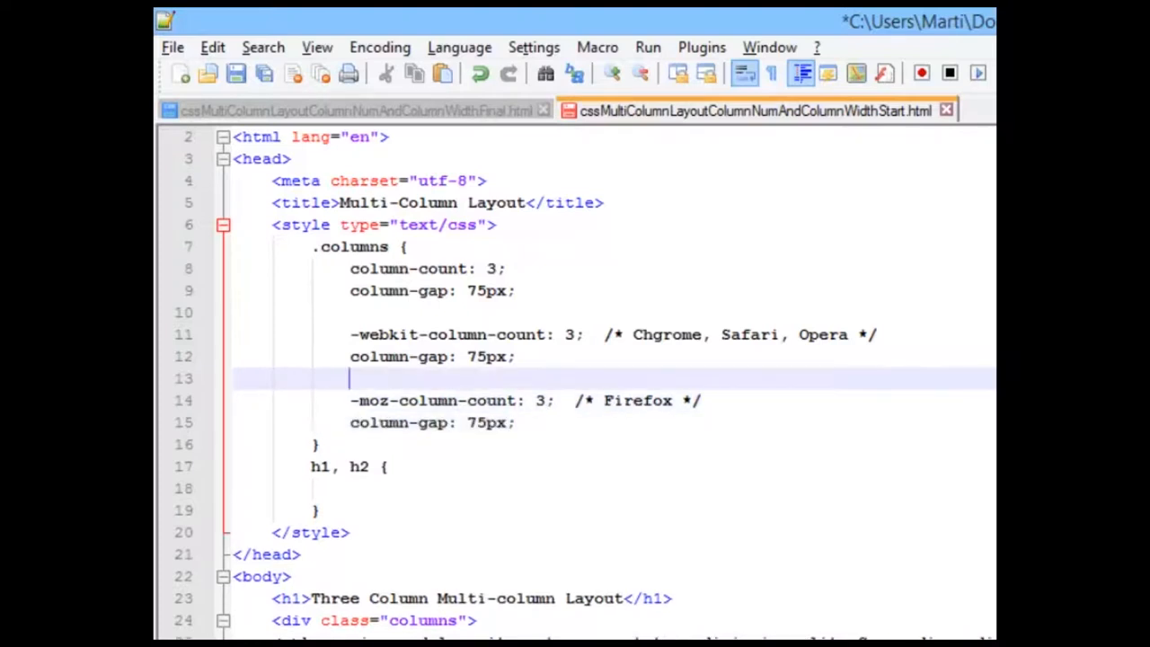
Prefix the copied gap declarations with -webkit- and -moz-.
left_click(428, 334)
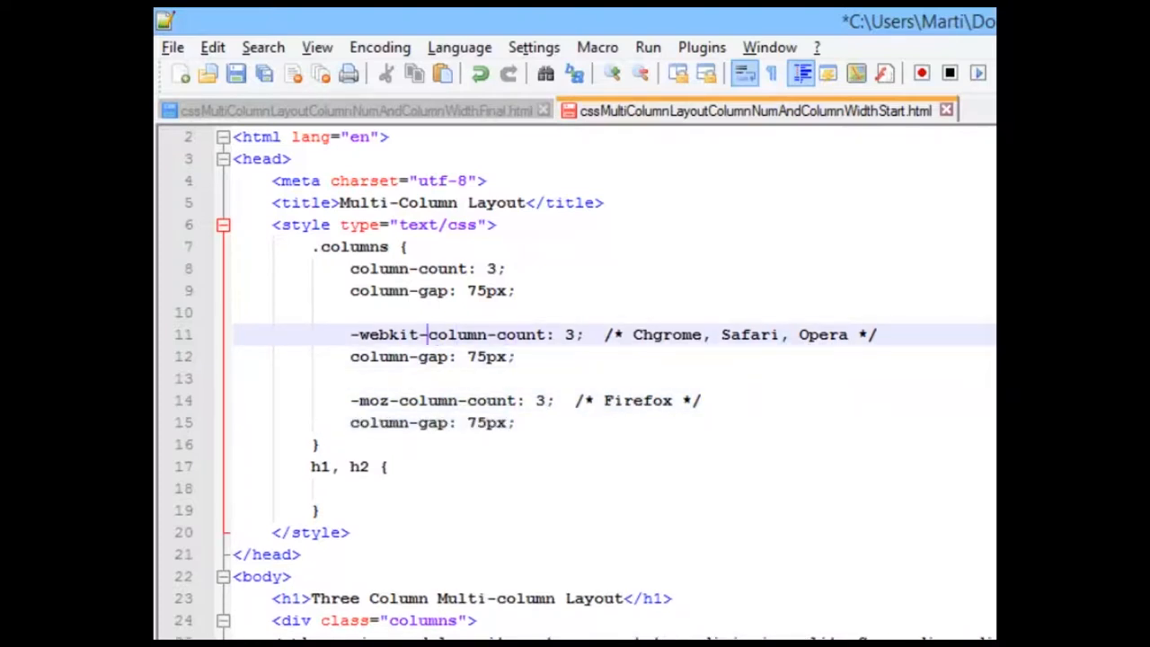
double_click(392, 334)
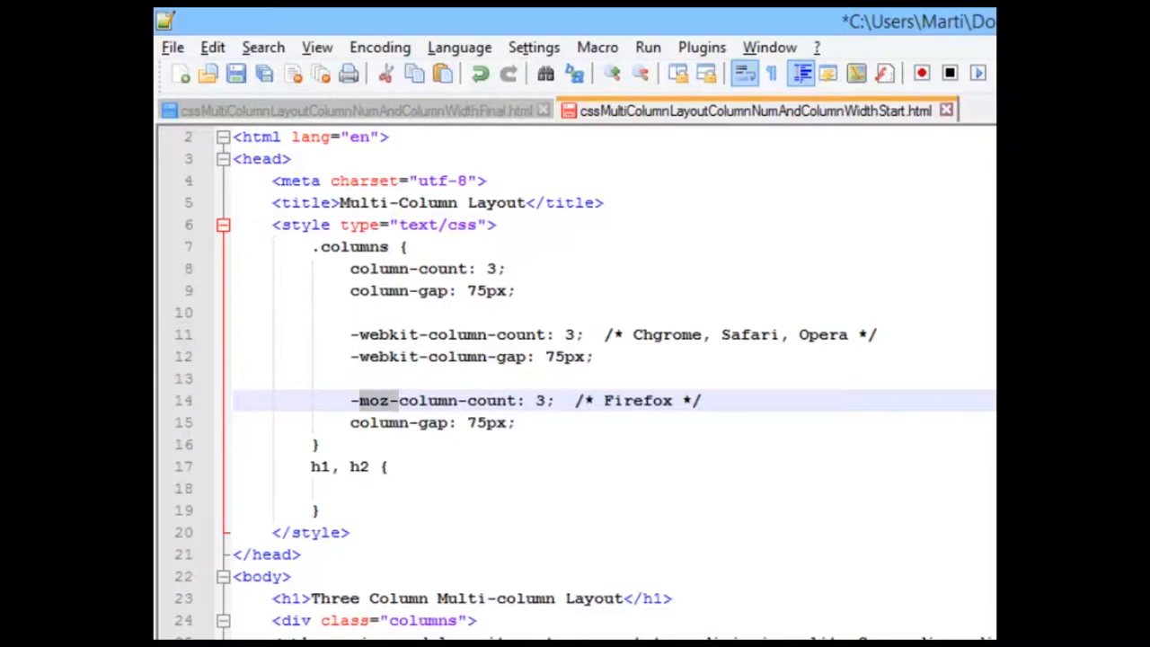
type("-moz-")
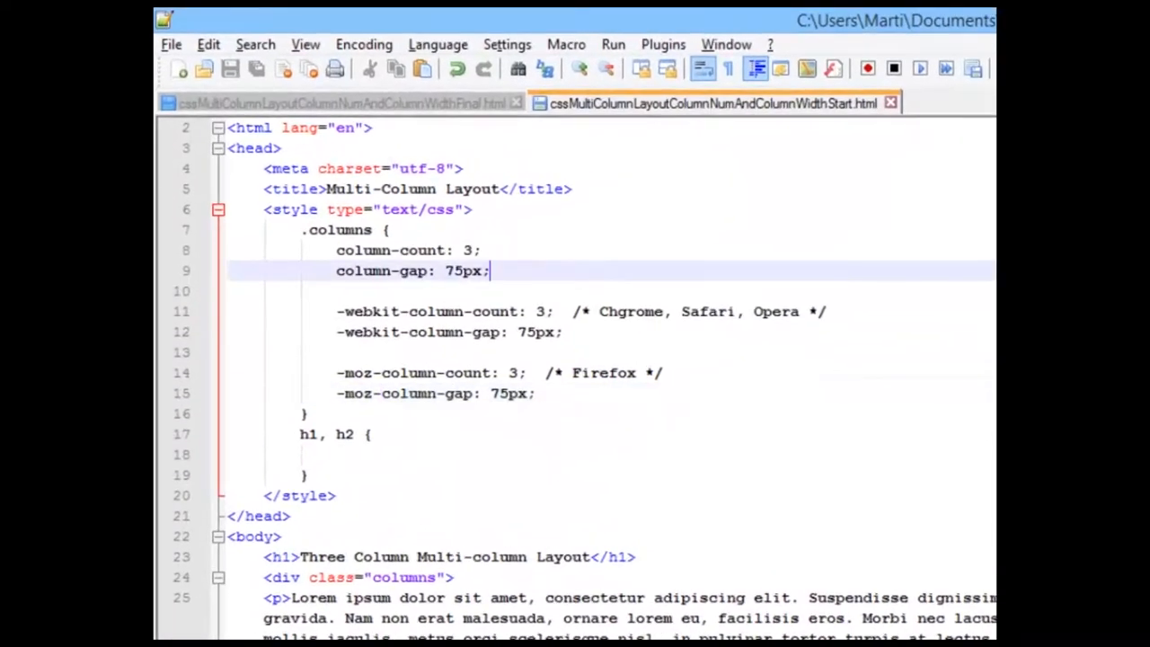
Add column-rule: 3px outset #ff00ff; after the column gap.
key("Enter")
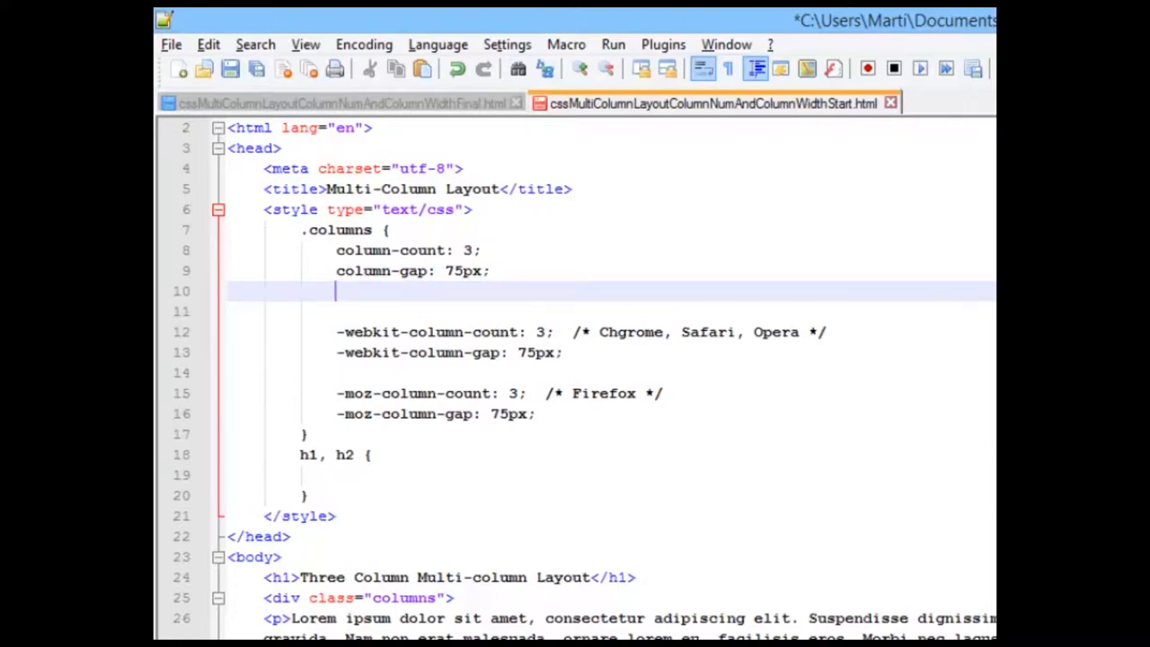
type("column")
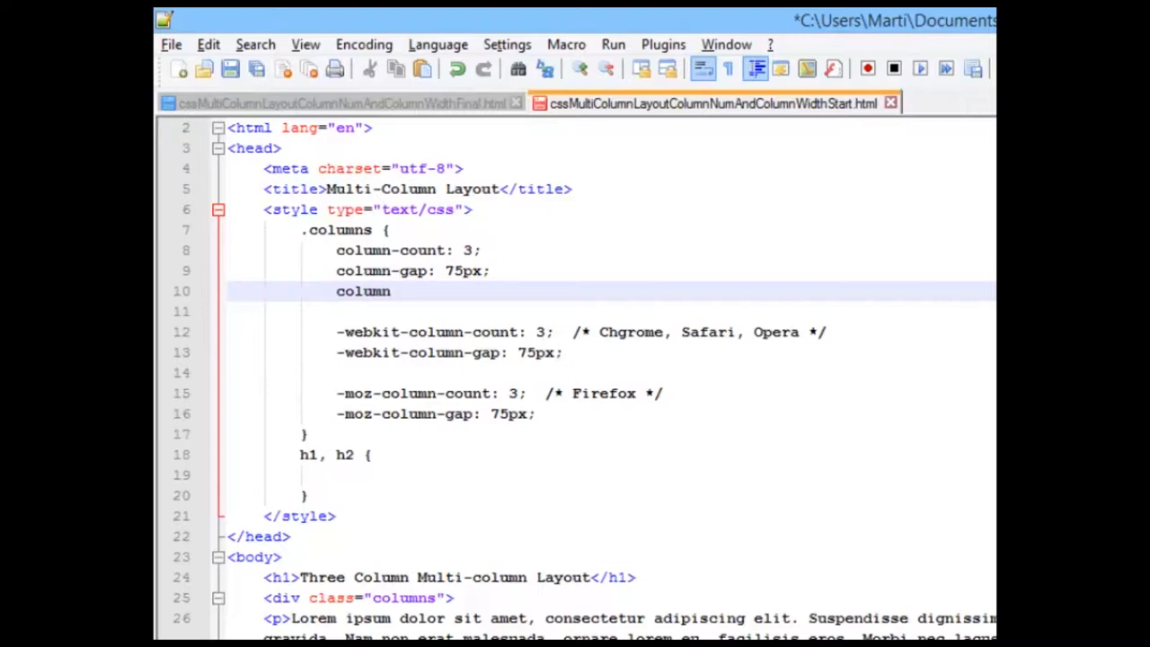
type("-rule")
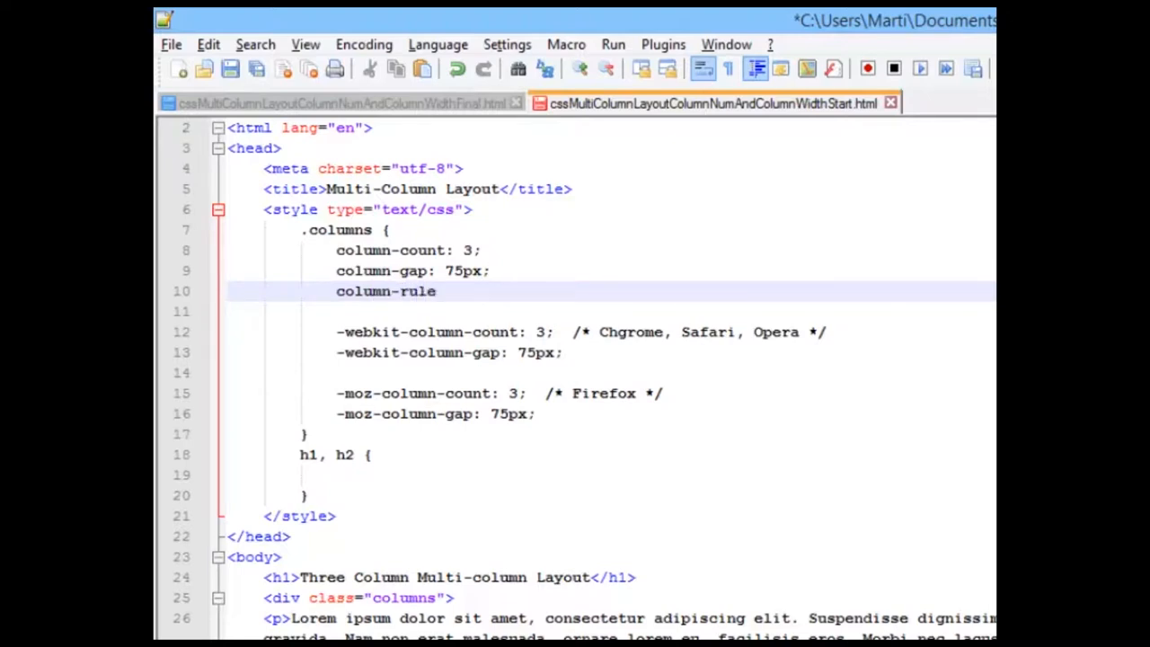
type(": 3px")
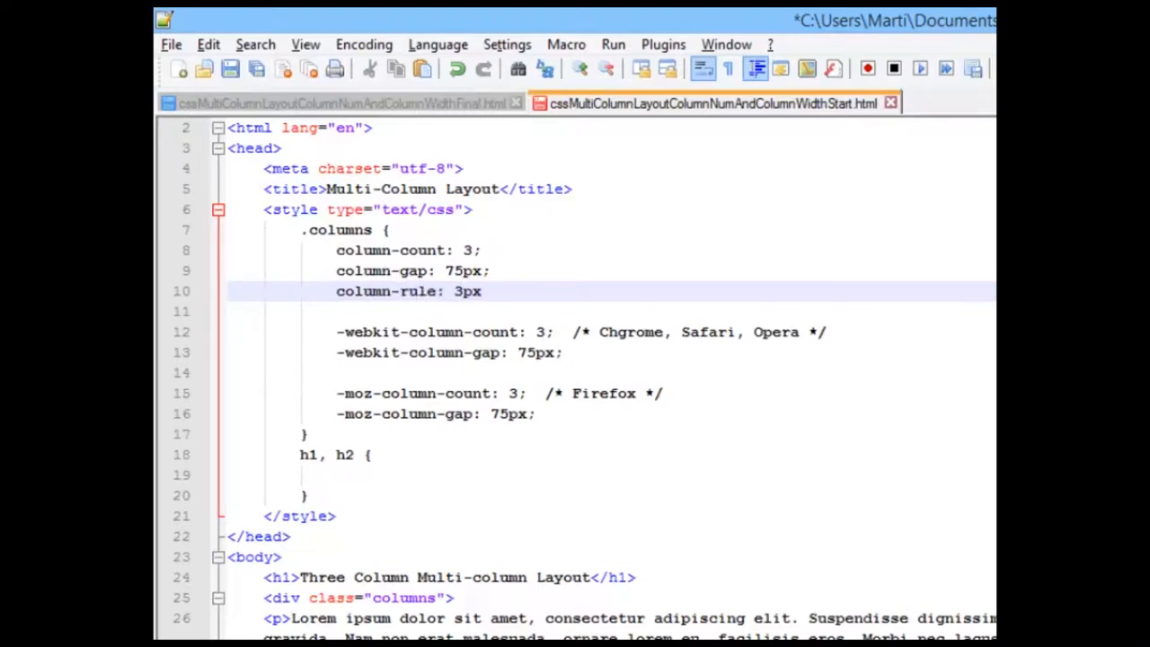
type("outset #")
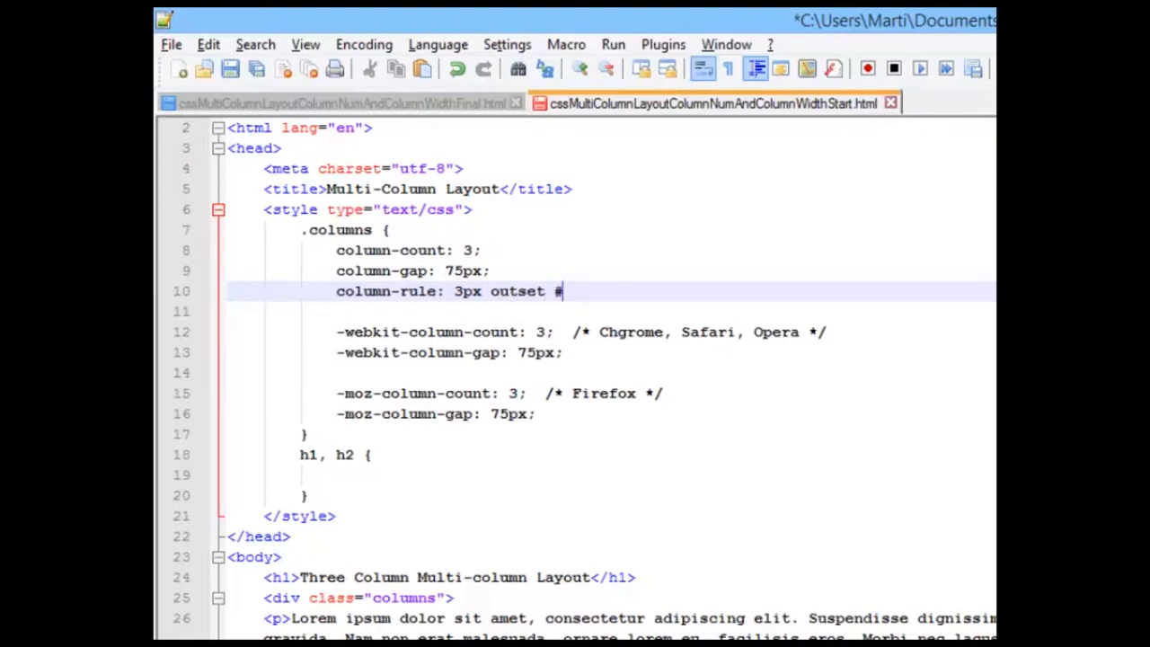
type("ff0")
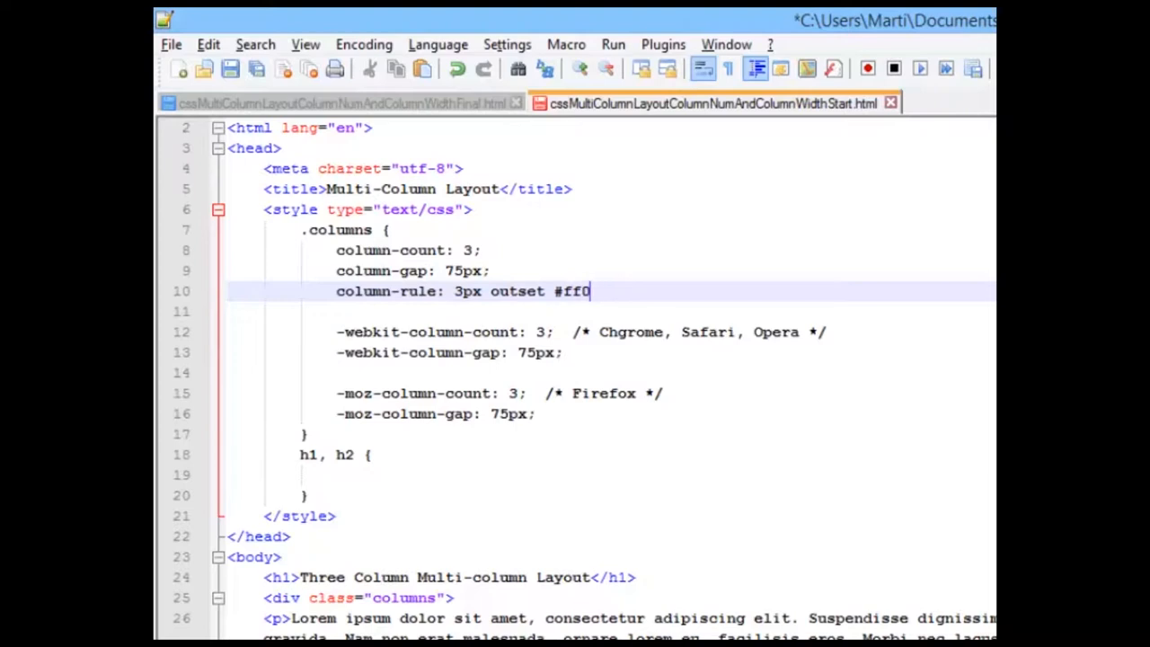
type("0ff;")
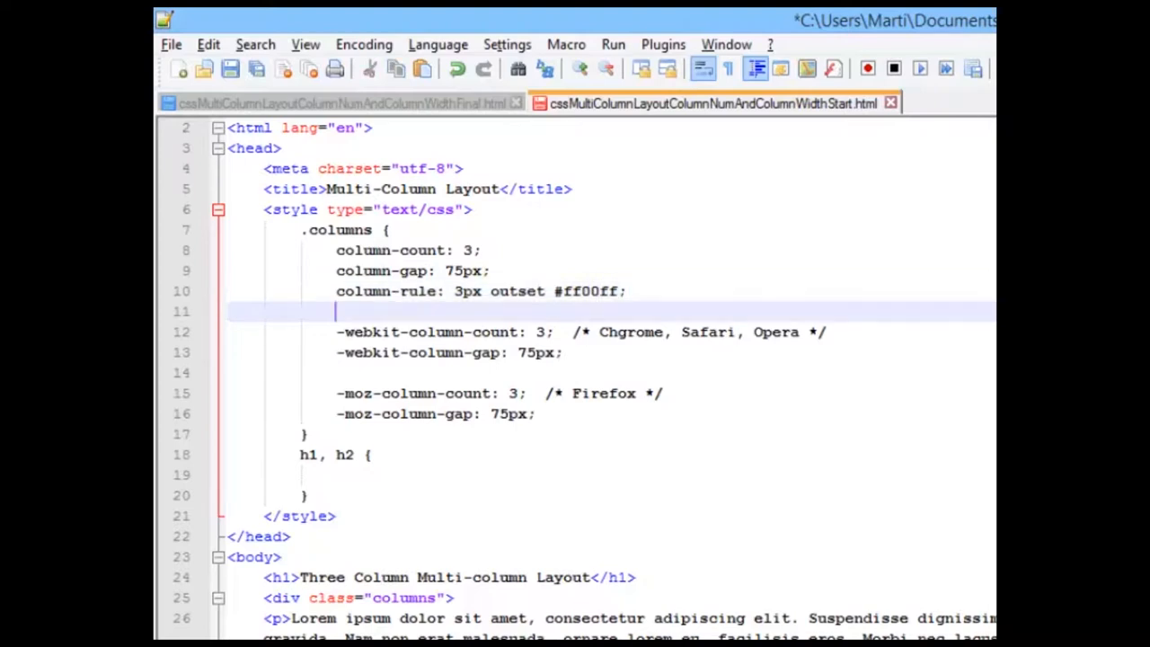
Copy the column-rule line into the prefixed blocks as -webkit- and -moz- versions.
type("column-rule: 3px outset #ff00ff;")
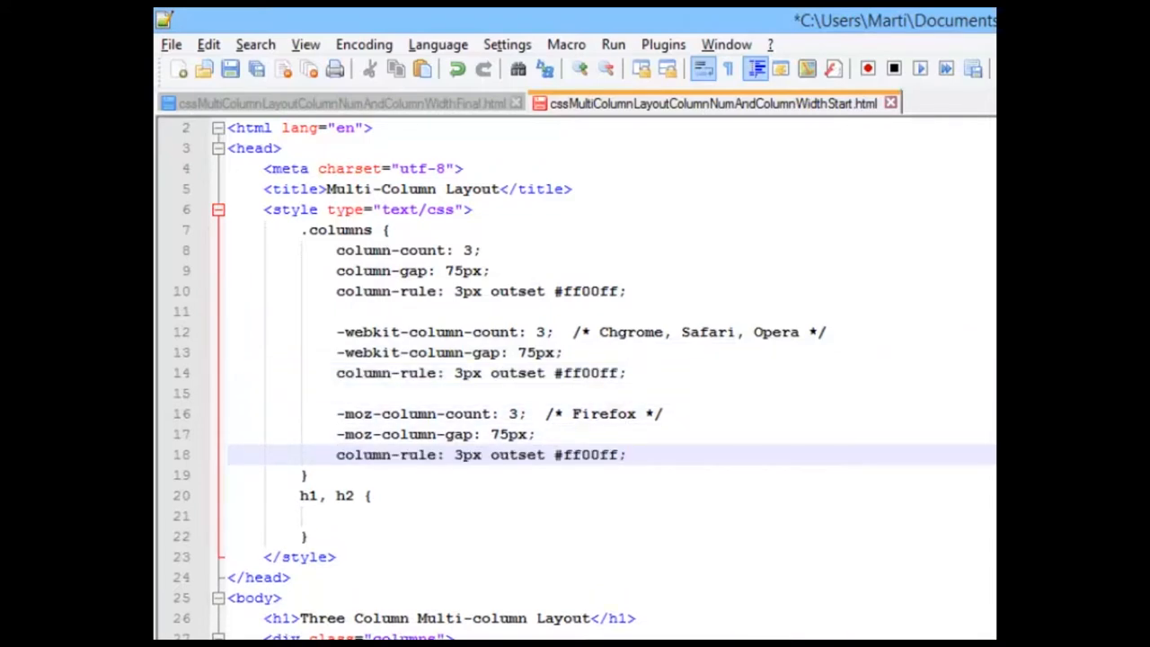
left_click(399, 330)
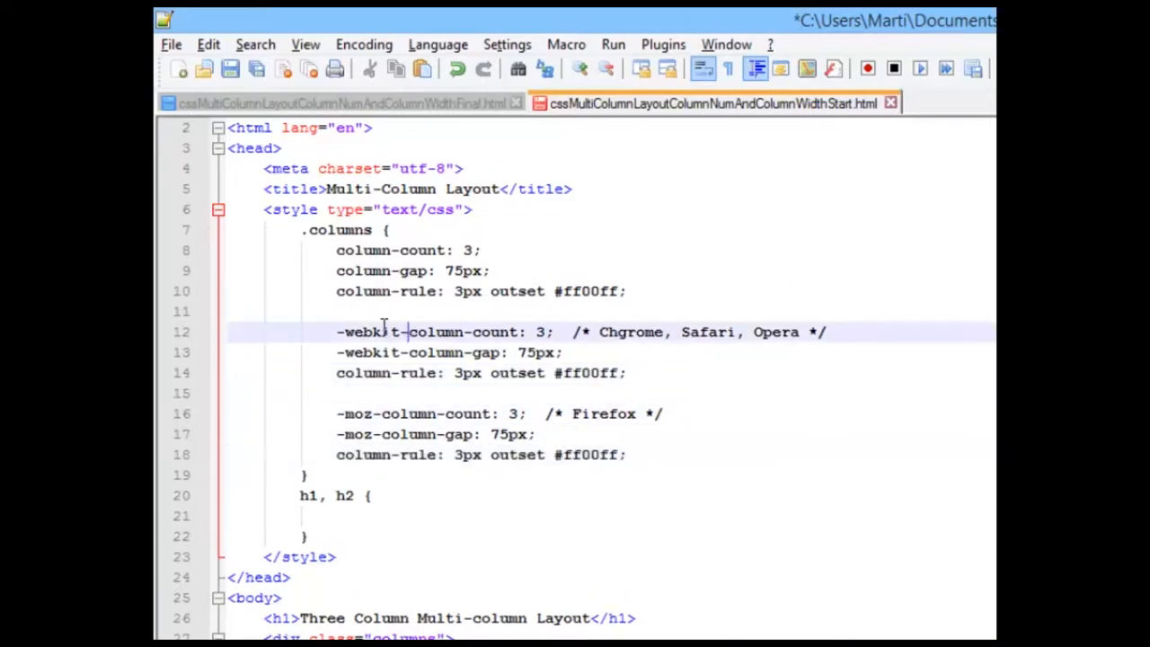
double_click(370, 331)
type("-webkit")
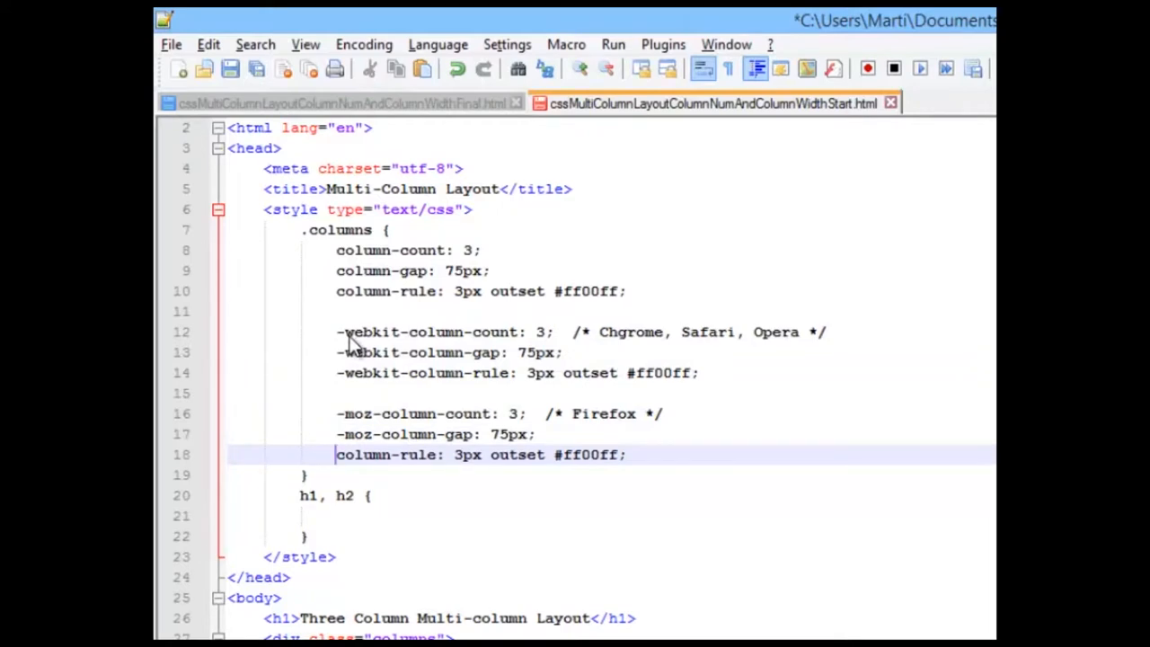
type("-moz")
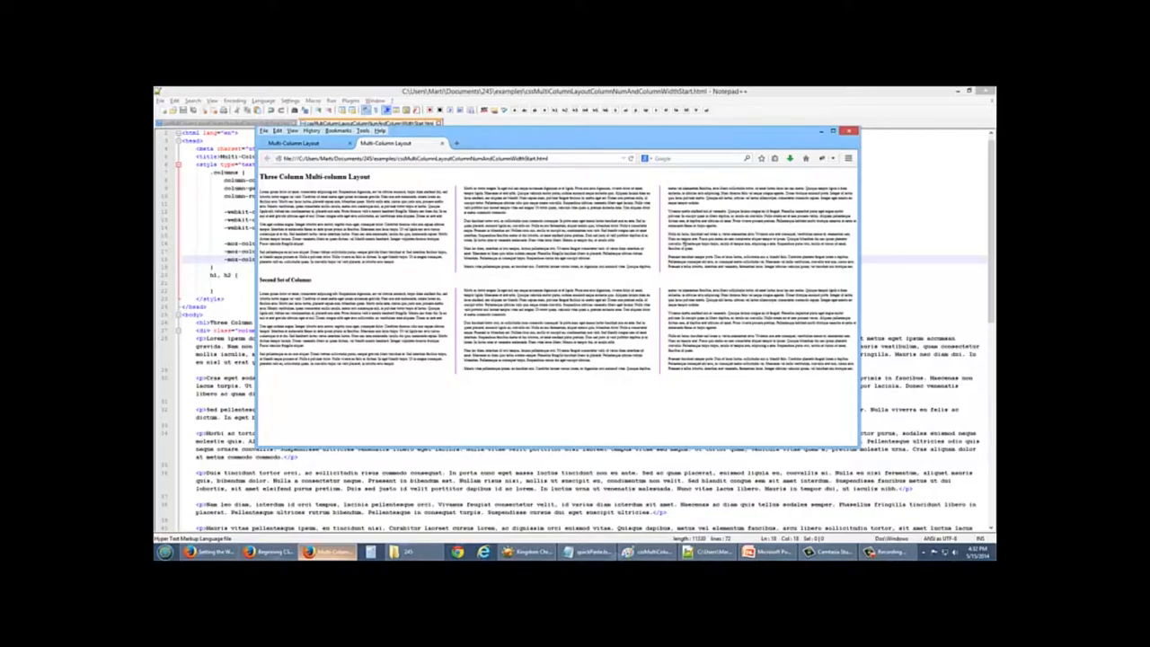
mouse_move(917, 167)
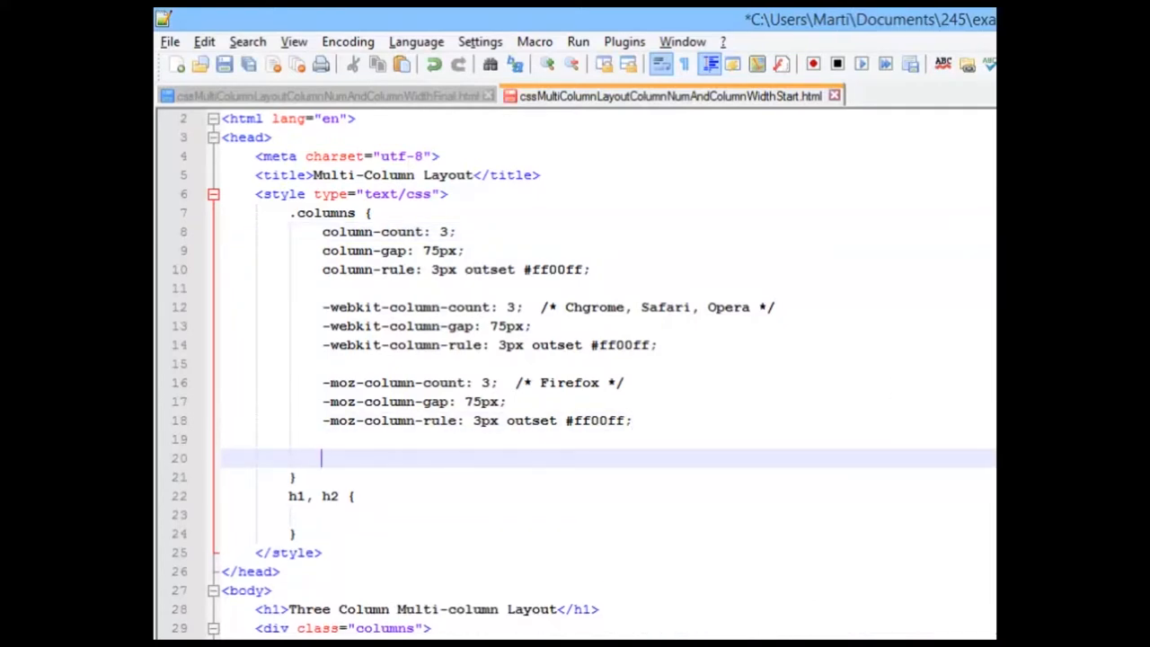
Give .columns border: thin blue solid; and padding: 25px;.
type("h")
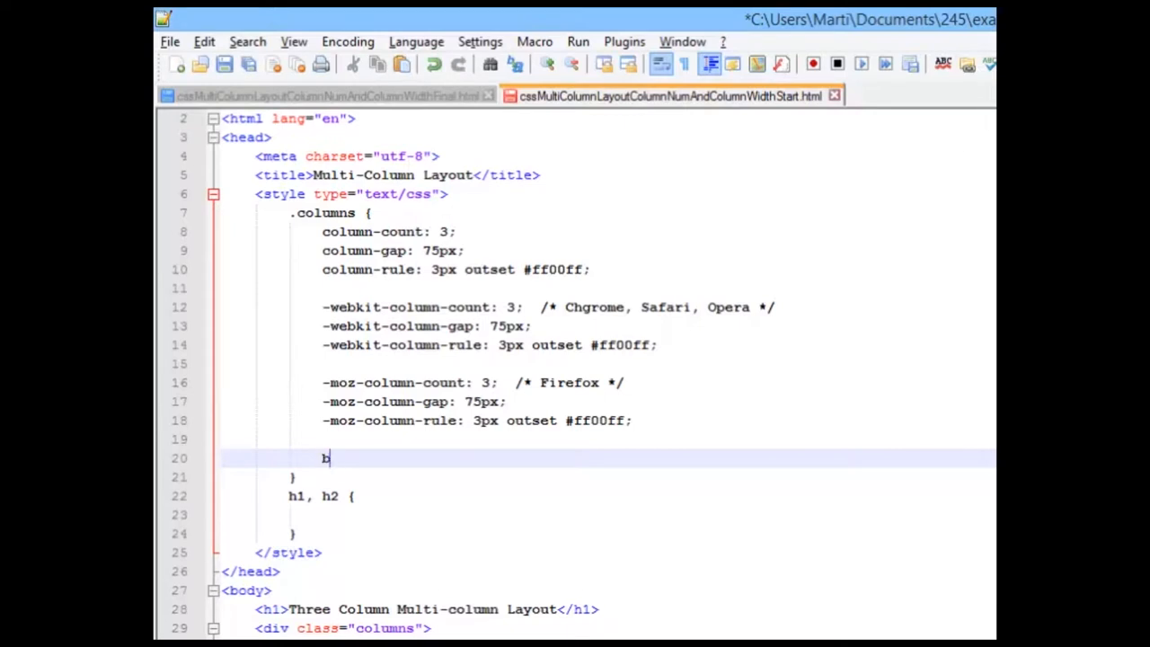
type("order: thin blue so")
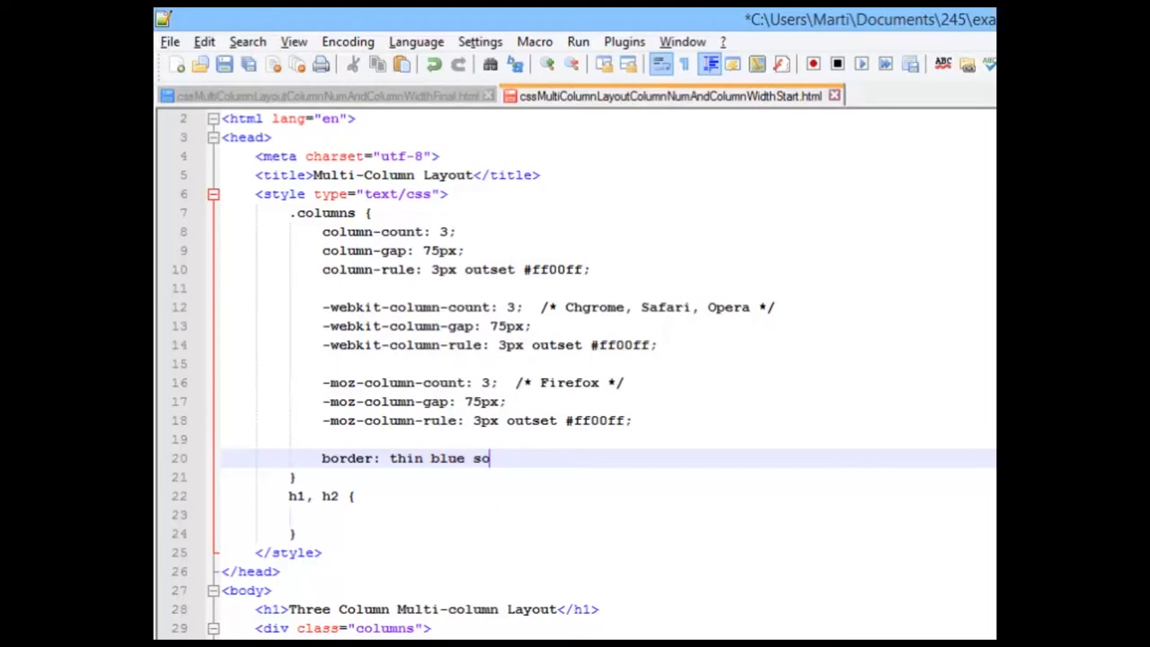
type("lid;")
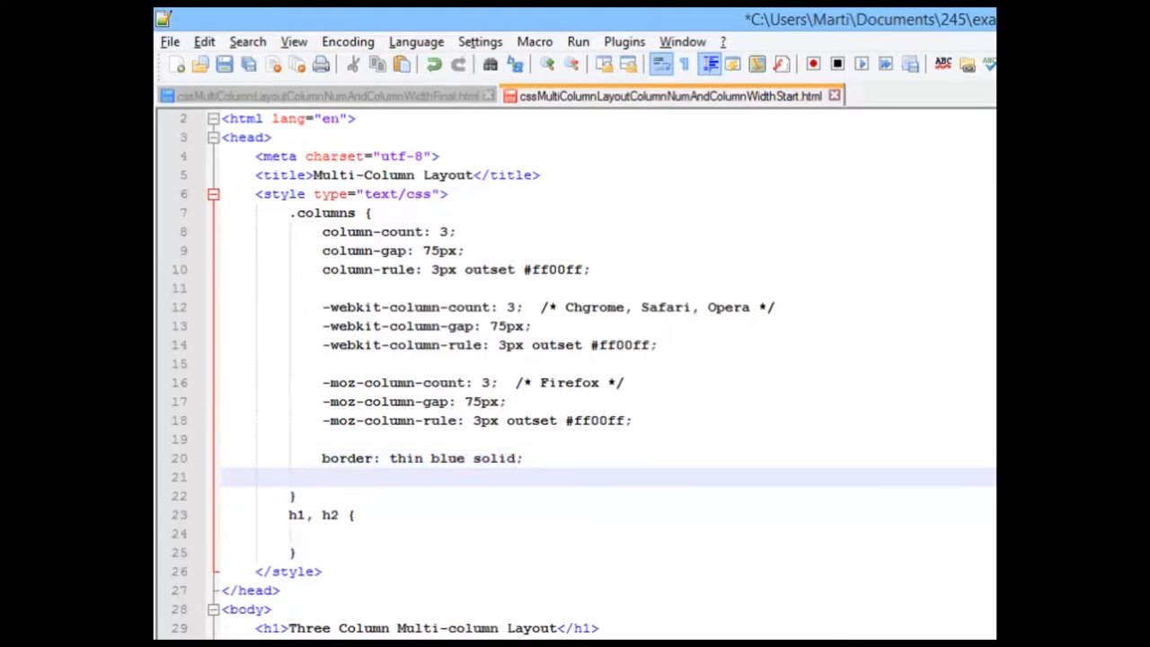
type("padd")
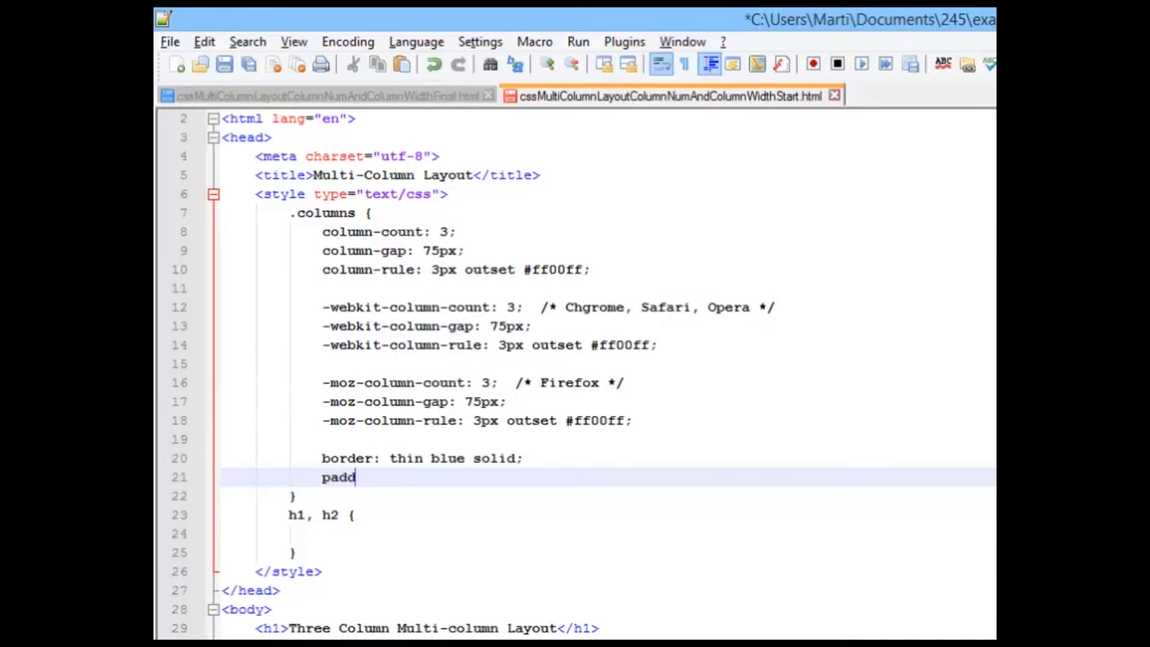
type("ing: 25p")
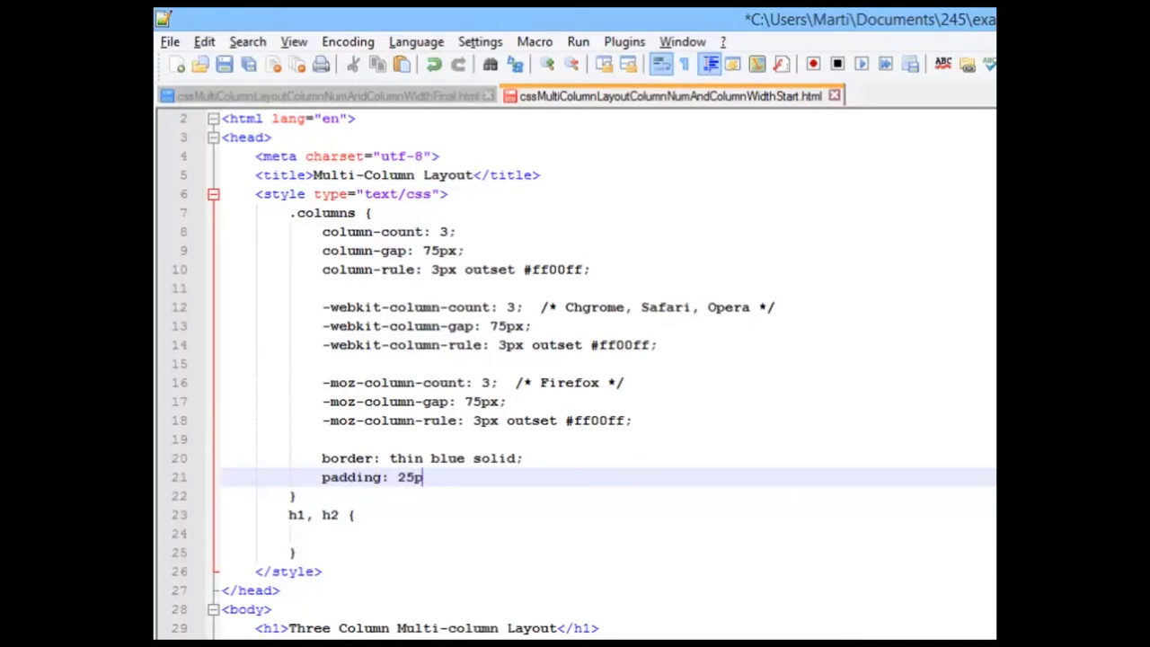
type("x;")
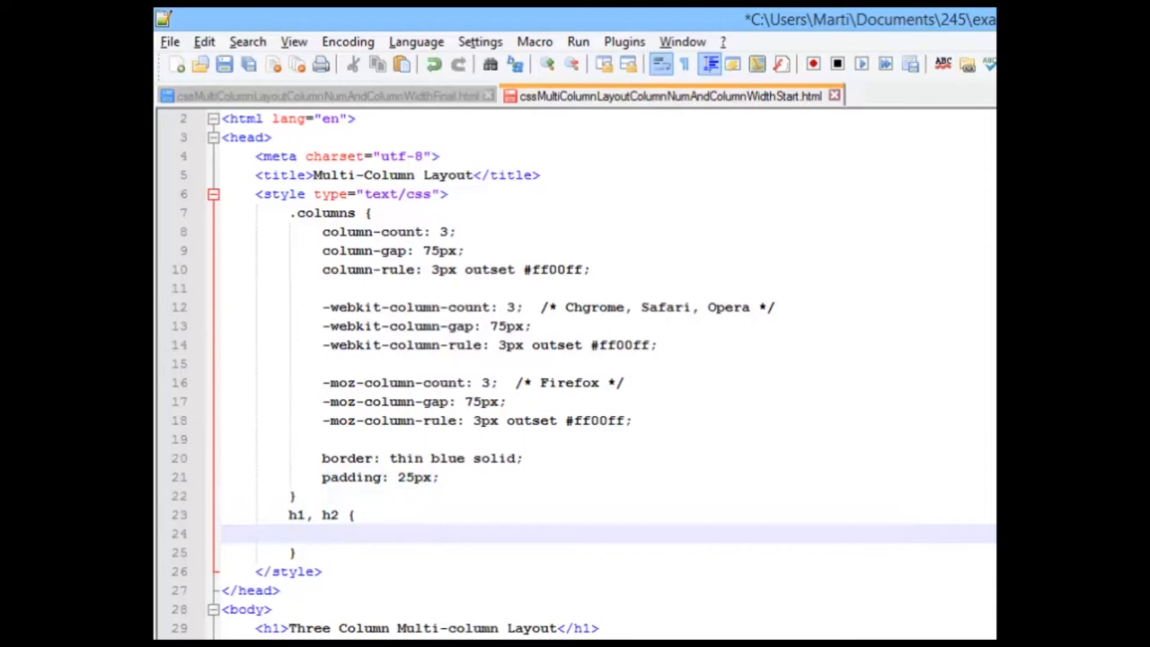
Start a margin-left: 50 declaration in the h1, h2 rule.
type("mar")
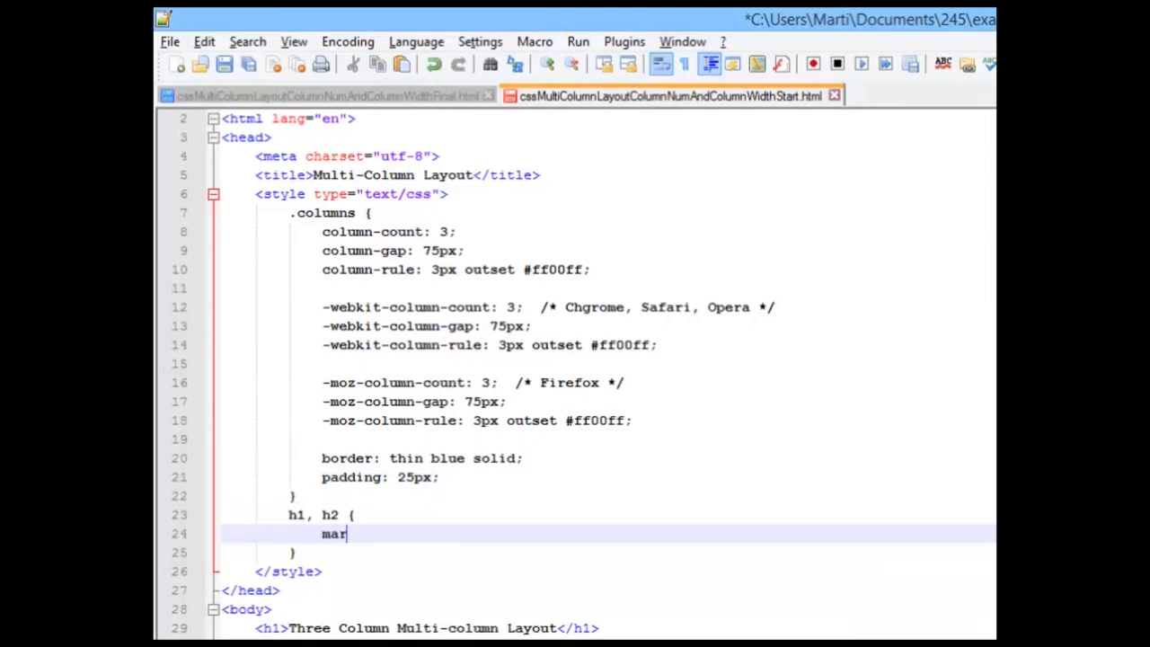
type("gin-lef")
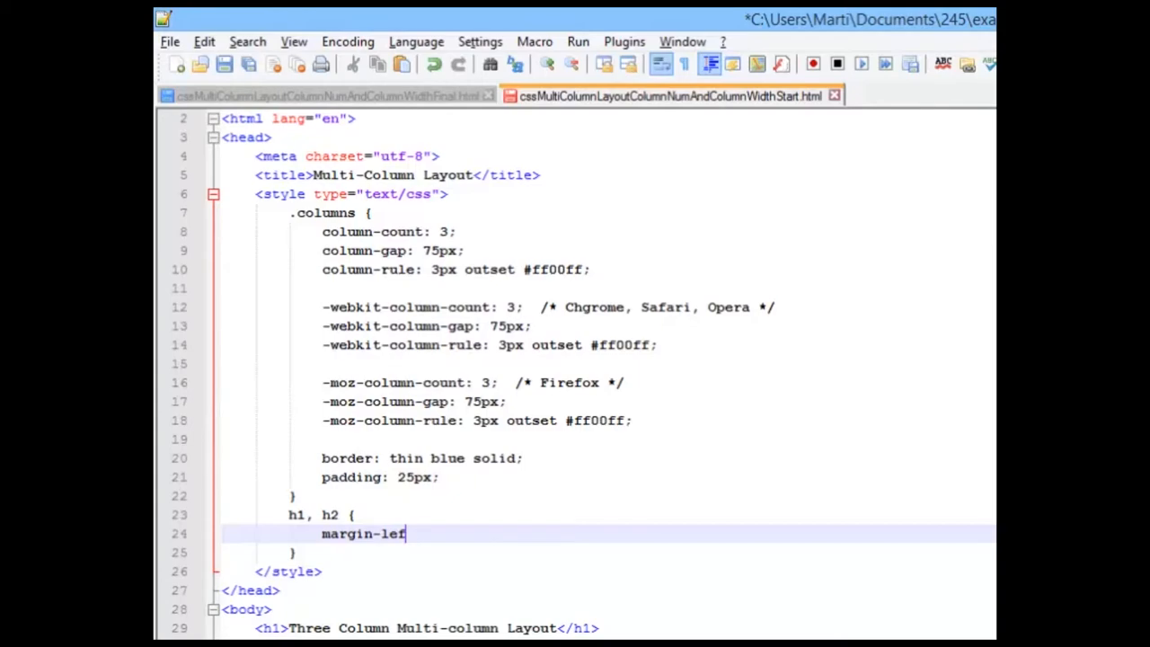
type("t: 50")
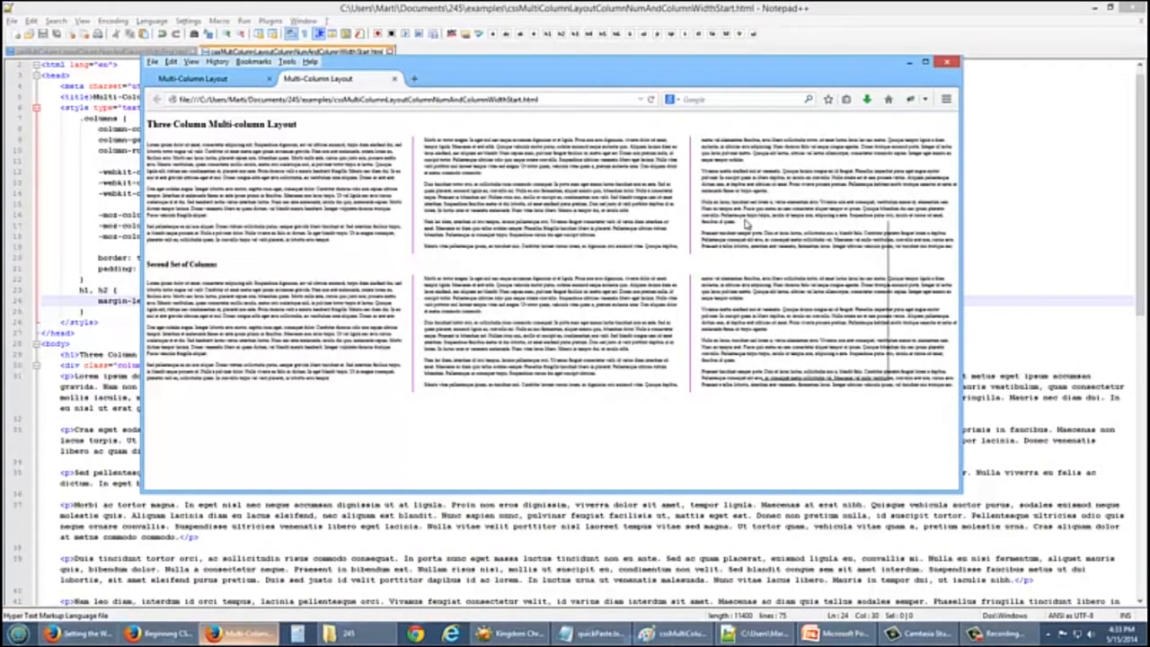
mouse_move(679, 122)
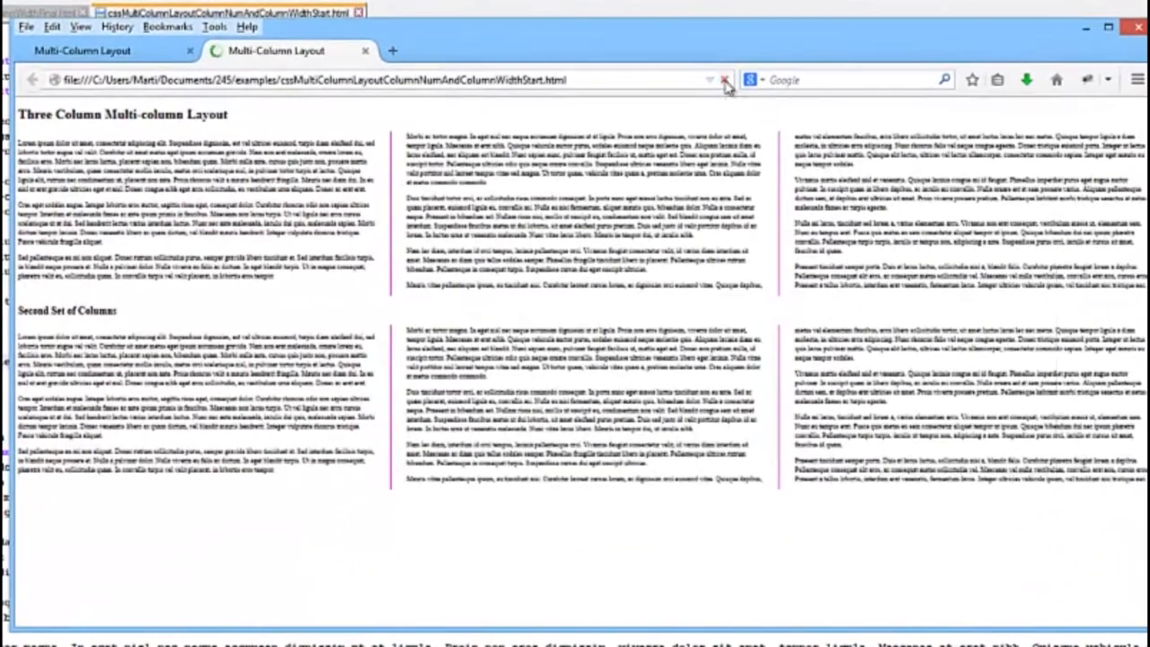
Reload the Firefox page to show the bordered, padded columns and indented headings.
left_click(722, 77)
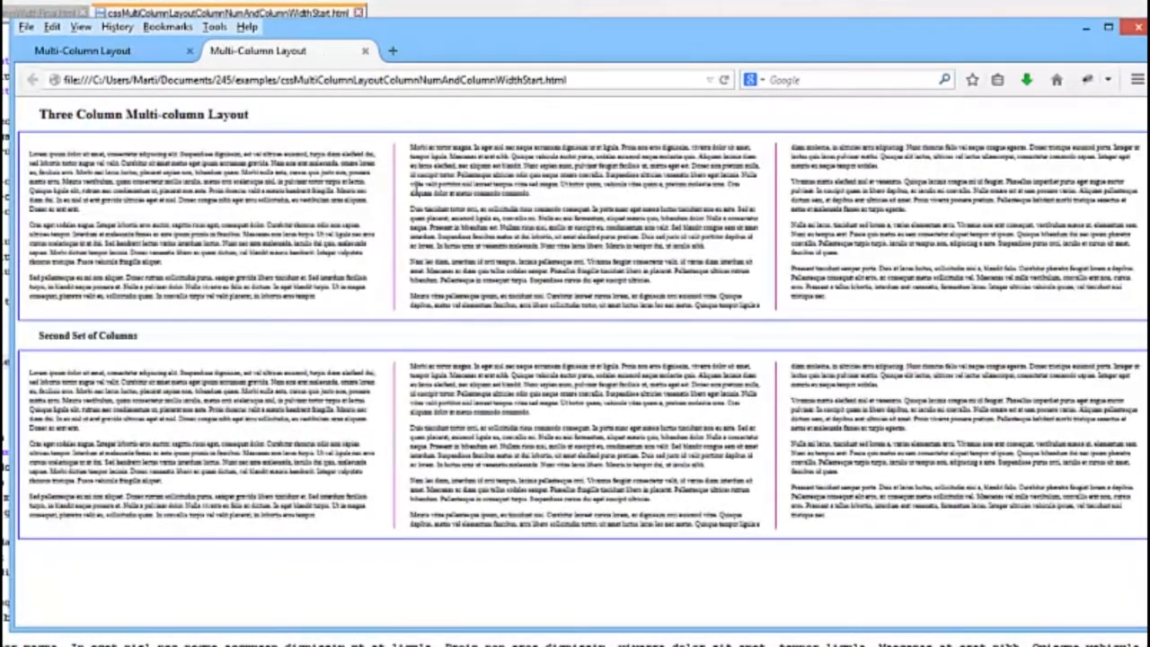